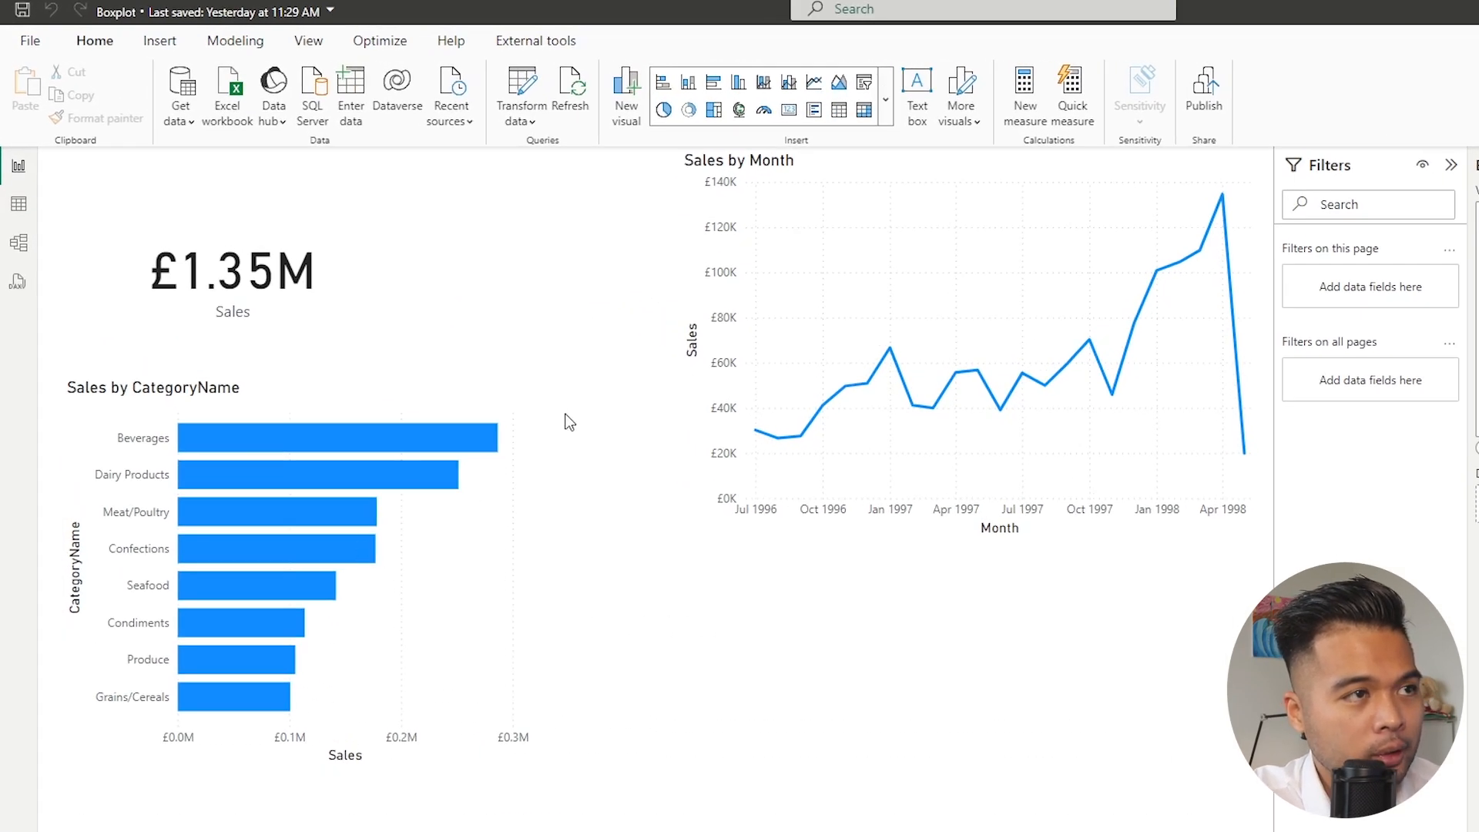
pyautogui.moveTo(559, 340)
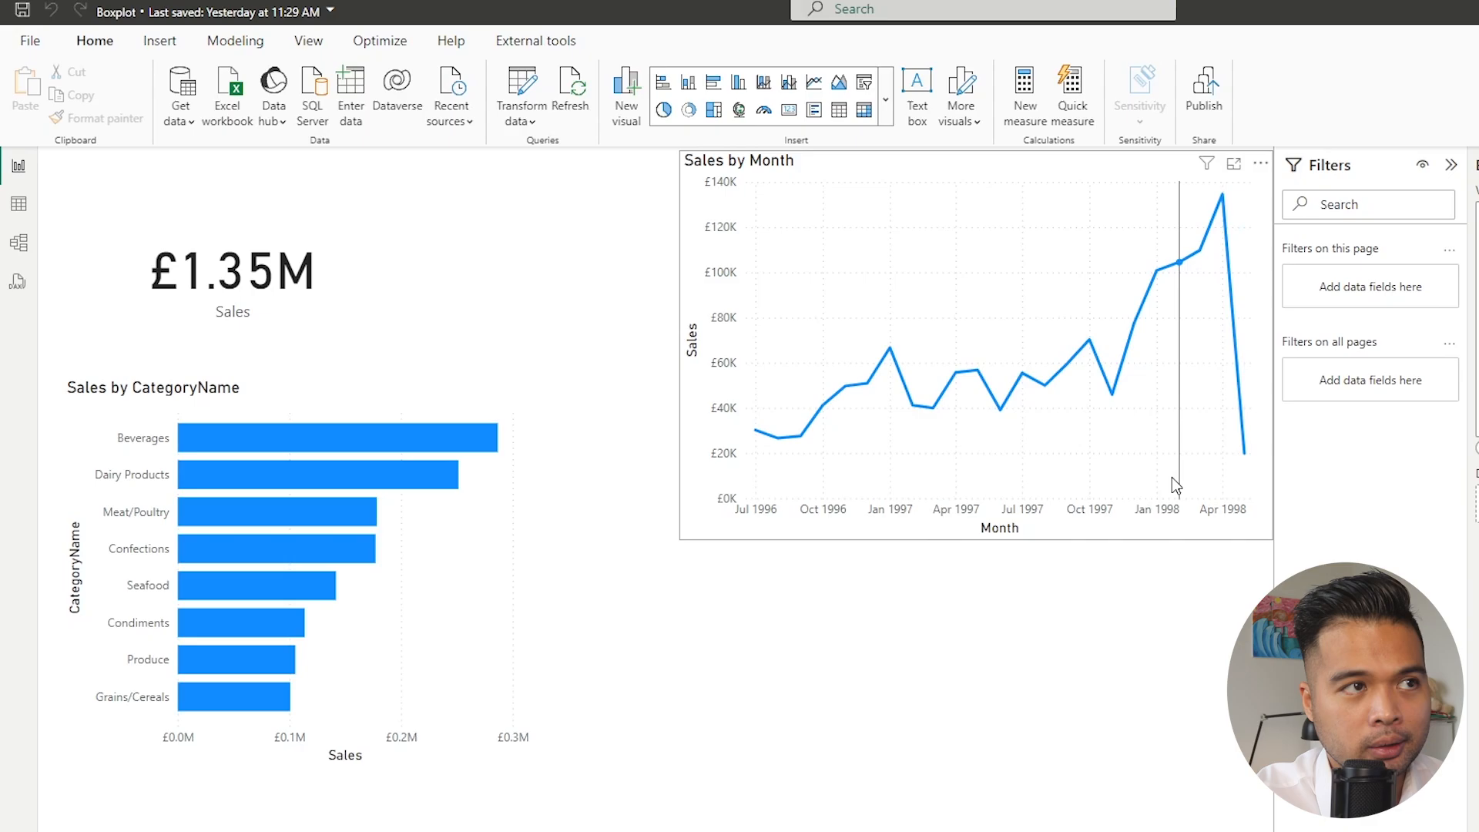
pyautogui.moveTo(860, 461)
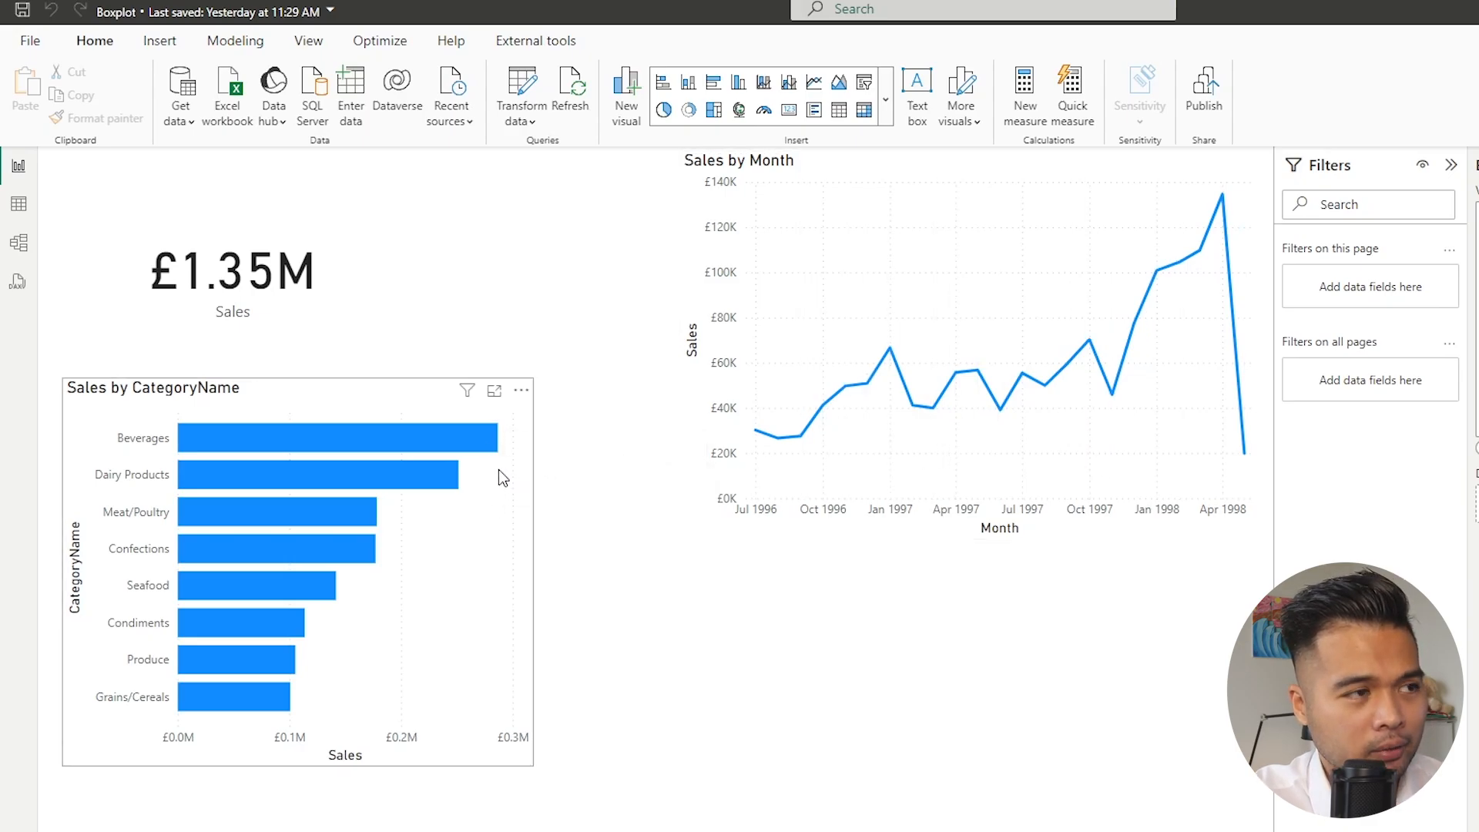
pyautogui.moveTo(516, 489)
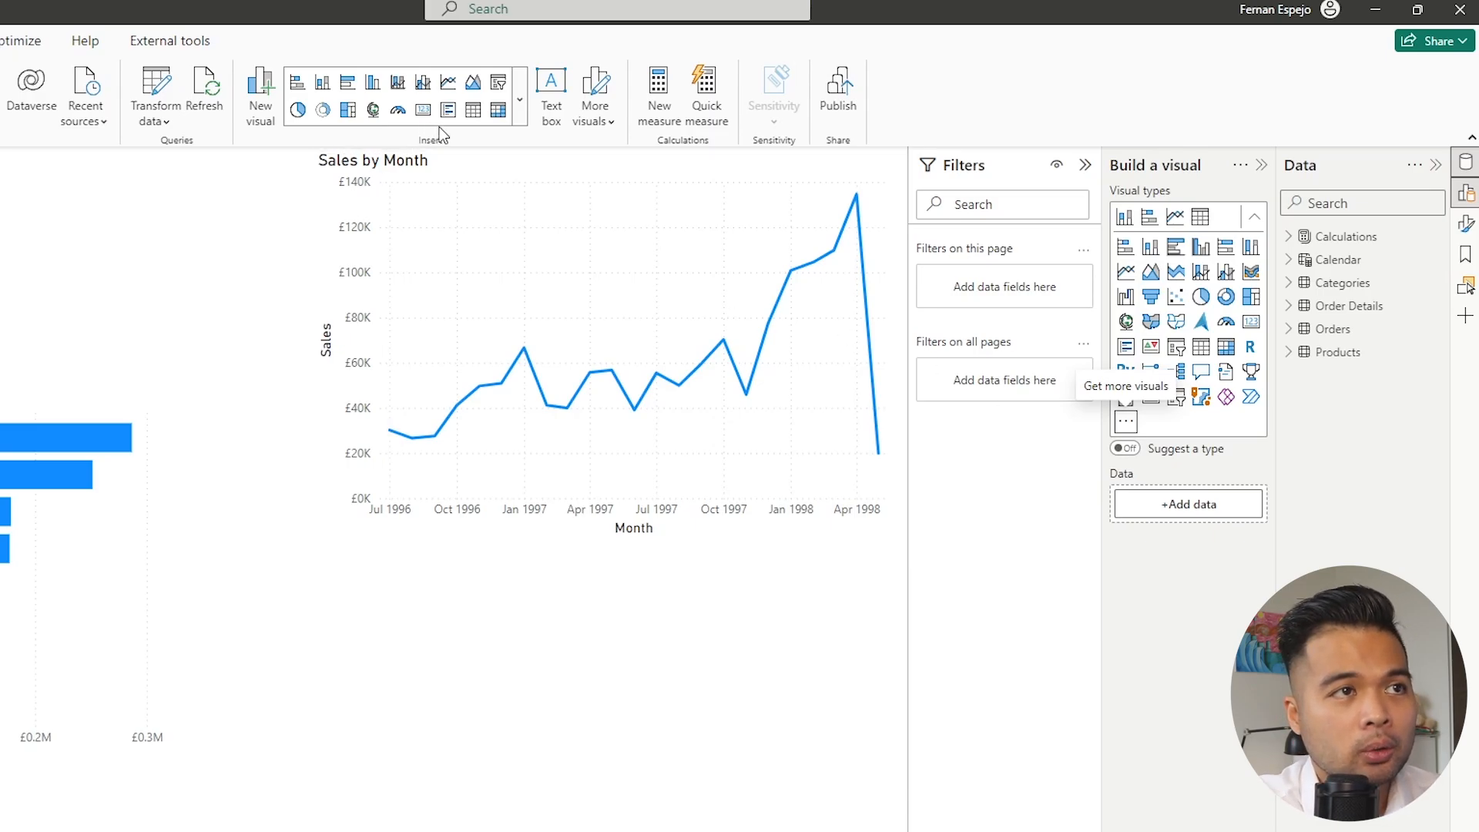
pyautogui.moveTo(1125, 420)
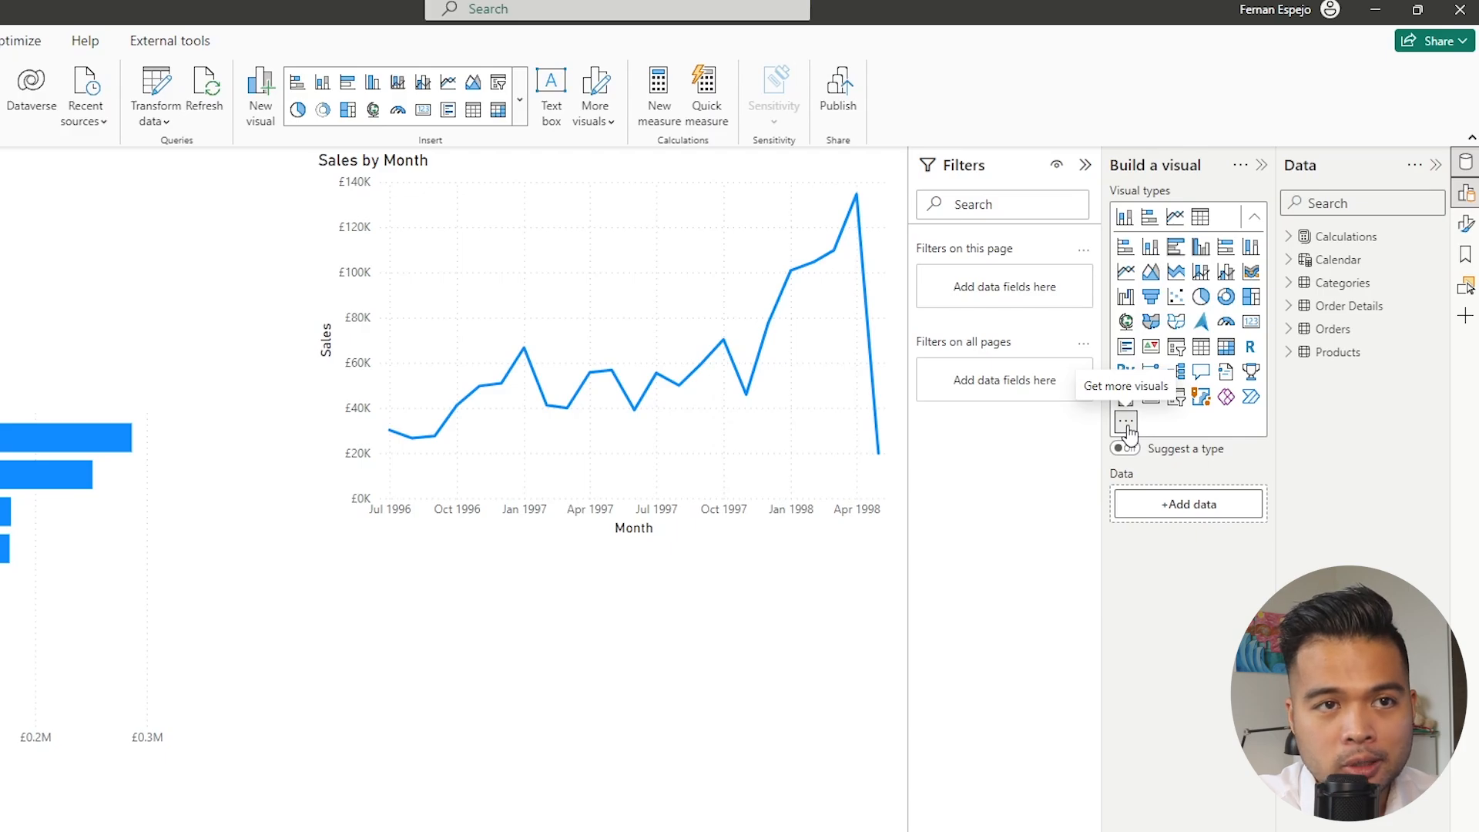
# Search the visuals marketplace for 'box' and add the Box and Whisker chart by MAQ Software
pyautogui.click(1125, 419)
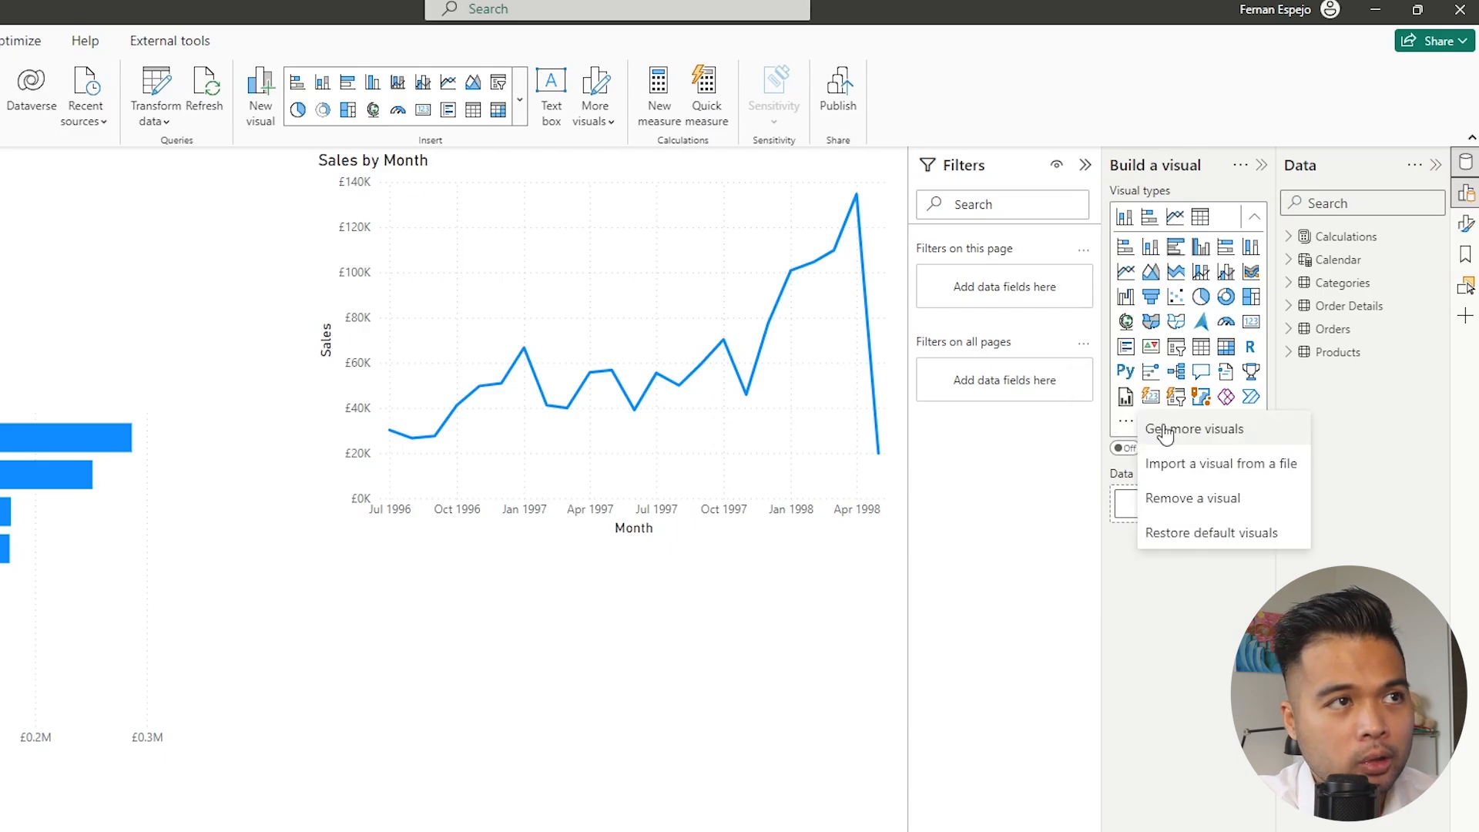
pyautogui.click(520, 71)
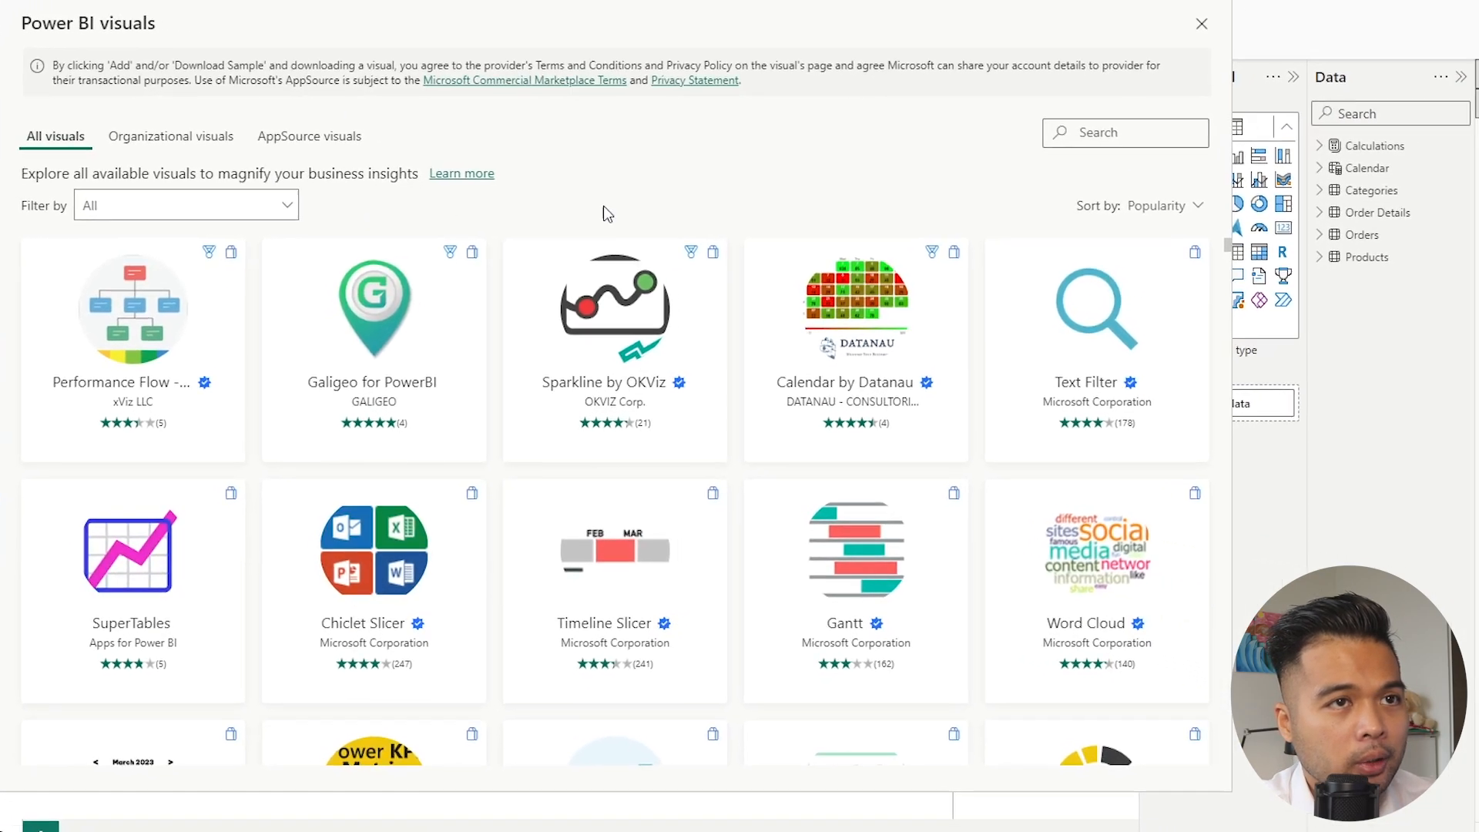
pyautogui.write('b')
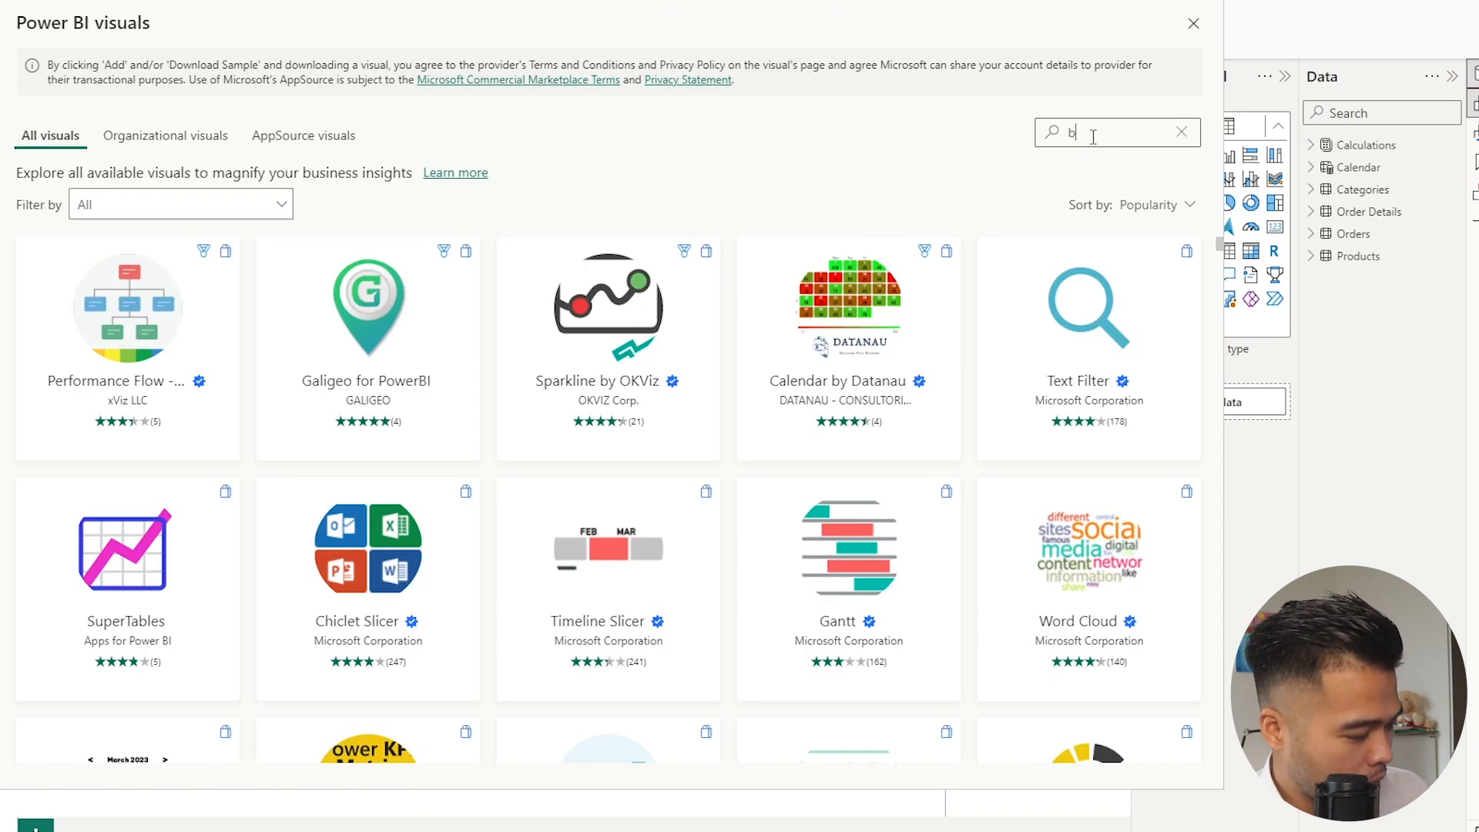
pyautogui.write('ox')
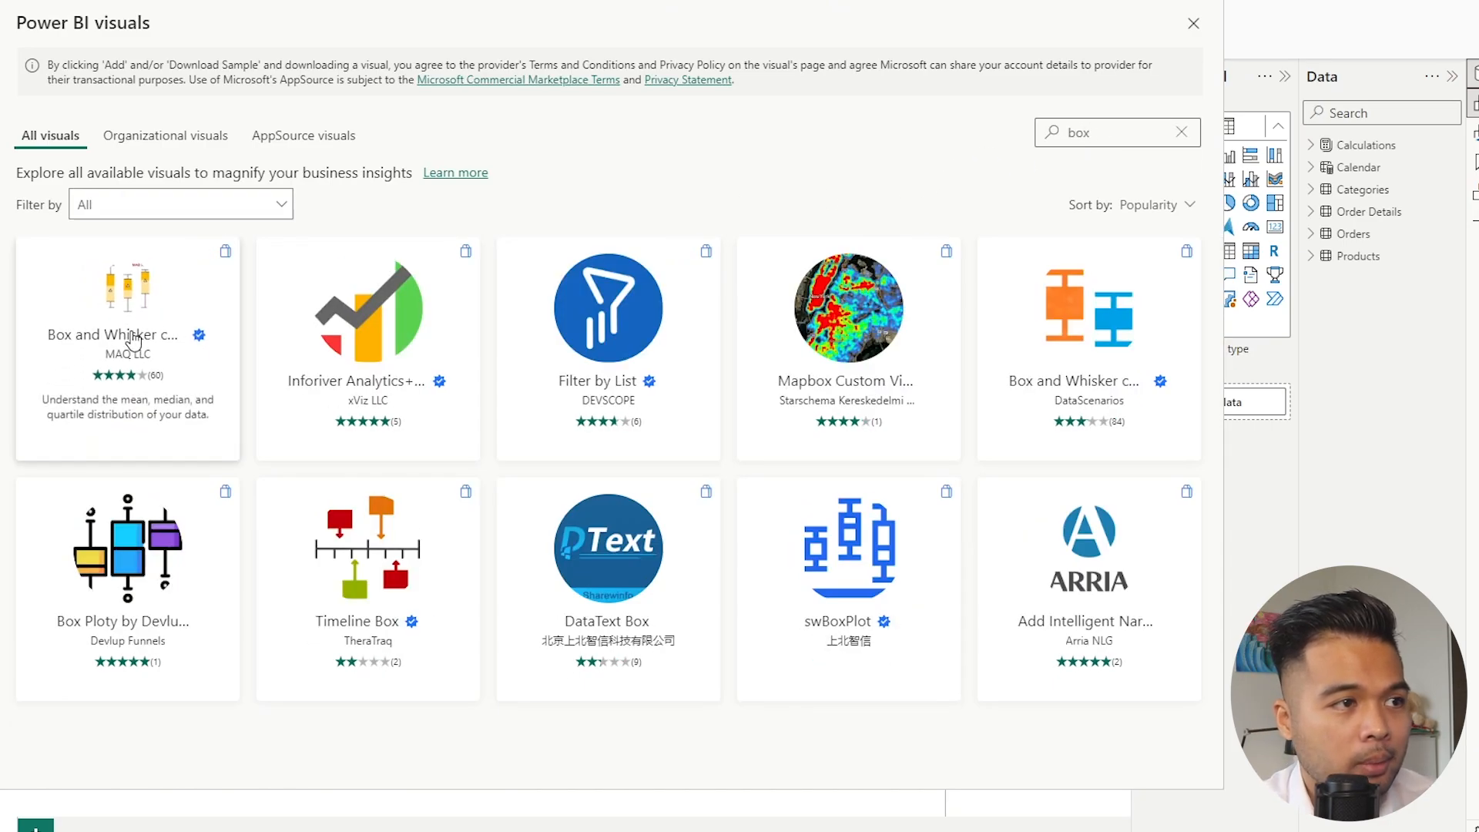
pyautogui.click(127, 329)
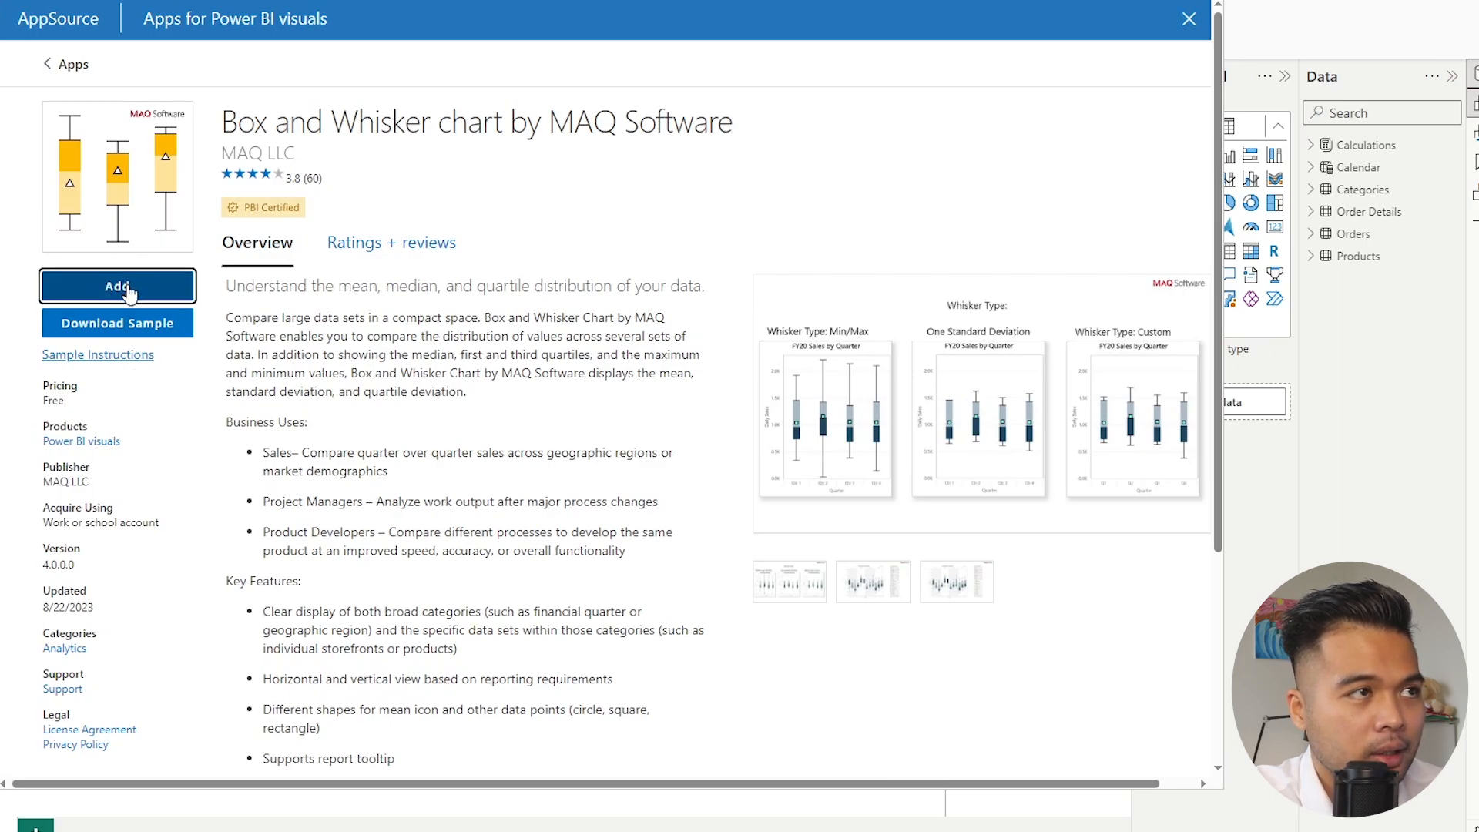
pyautogui.click(117, 286)
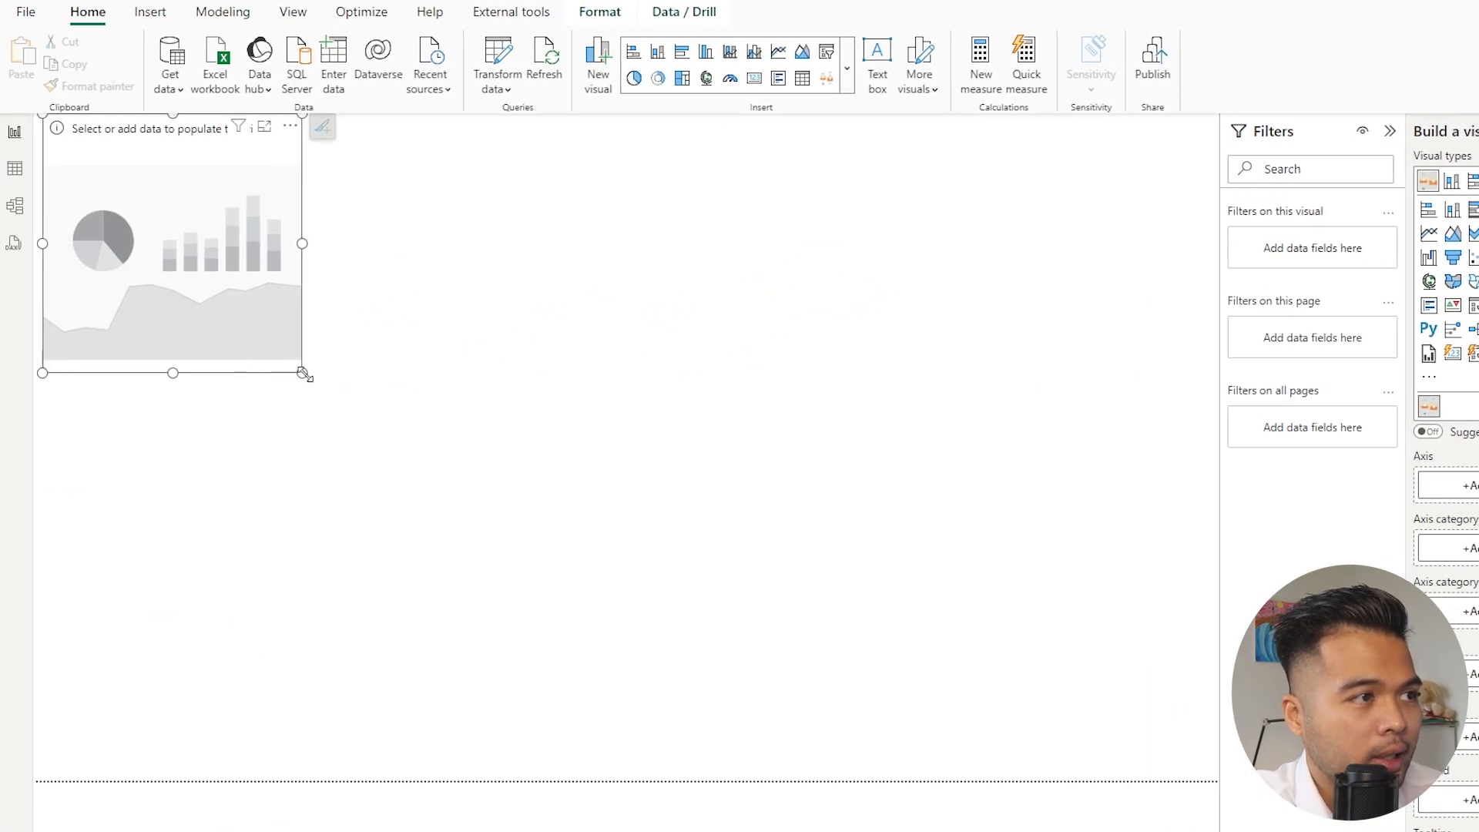
# Enlarge the placeholder and put CategoryName from the Categories table on the chart's category axis
pyautogui.moveTo(302, 375); pyautogui.dragTo(703, 562)
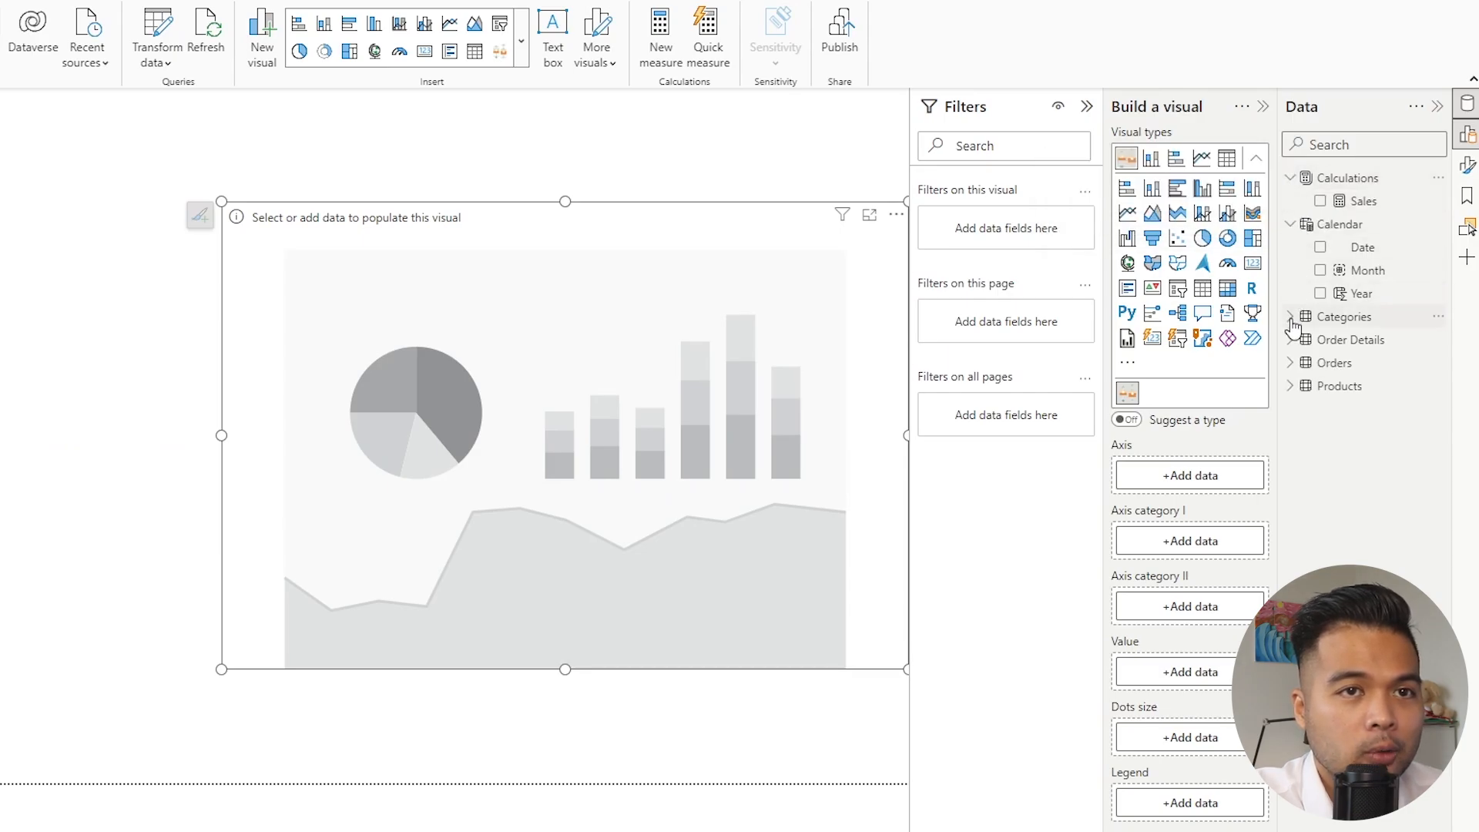
pyautogui.click(1291, 316)
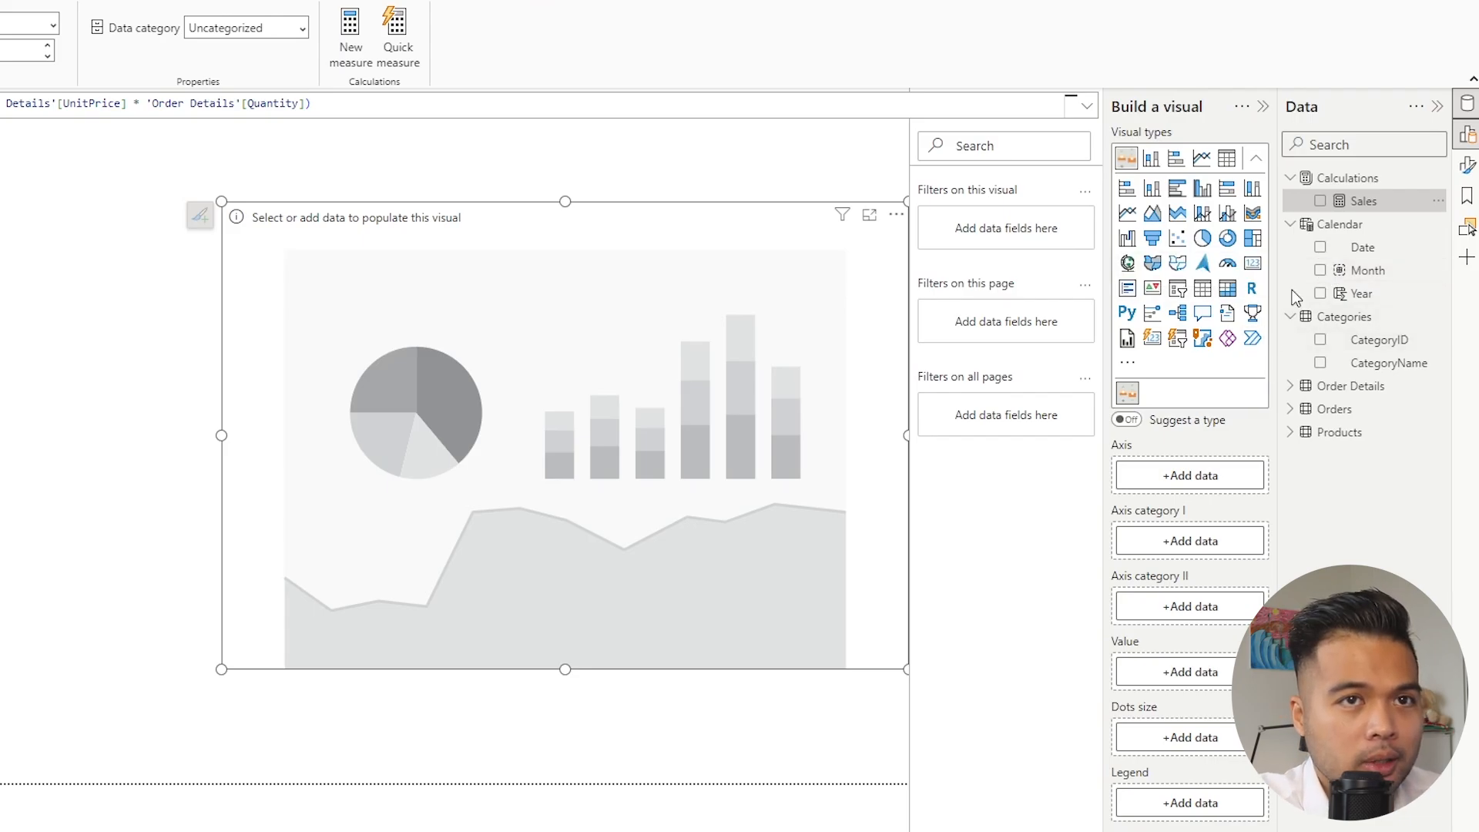
pyautogui.moveTo(1366, 271)
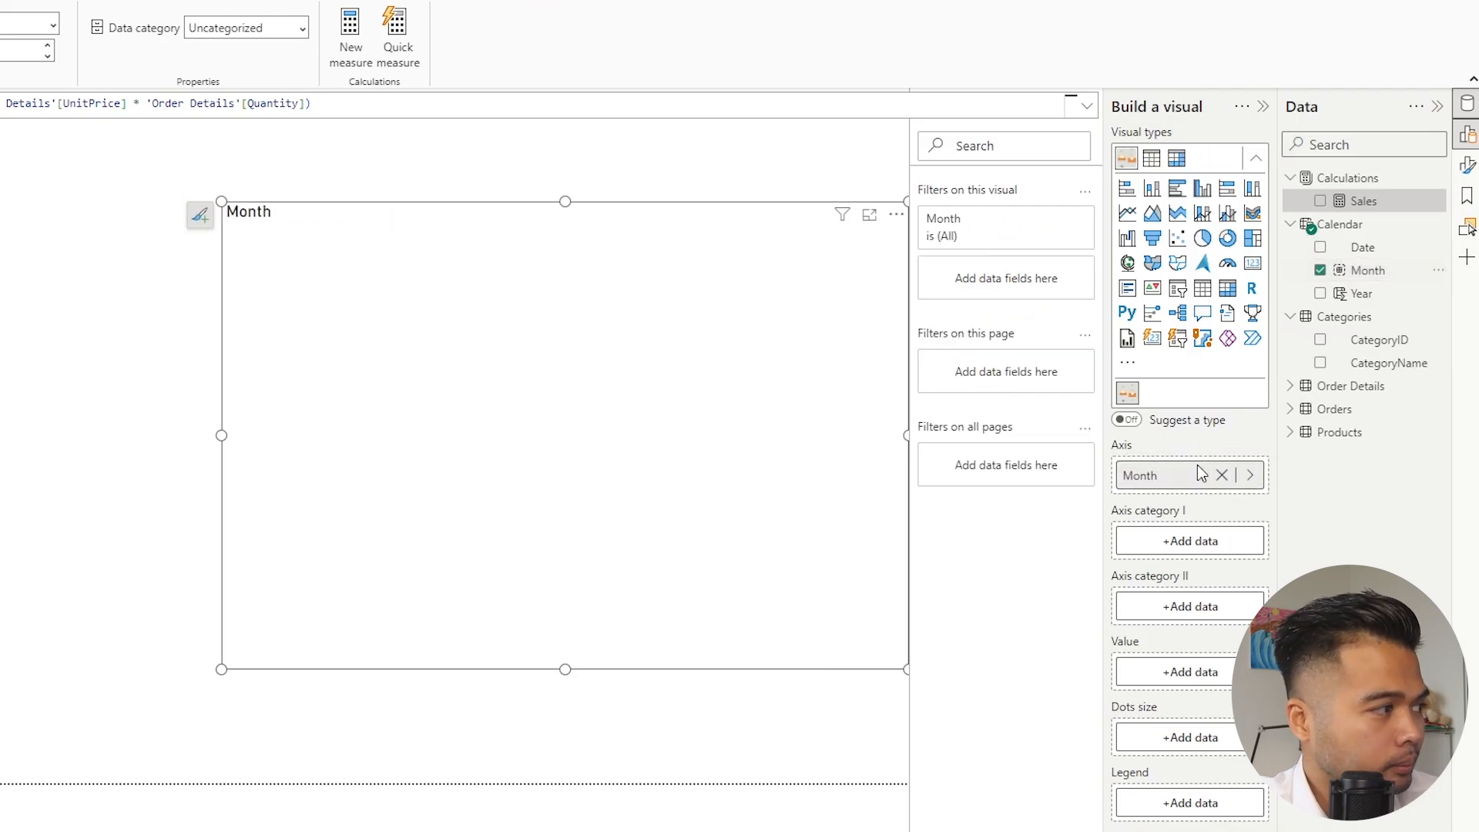
pyautogui.moveTo(1366, 368)
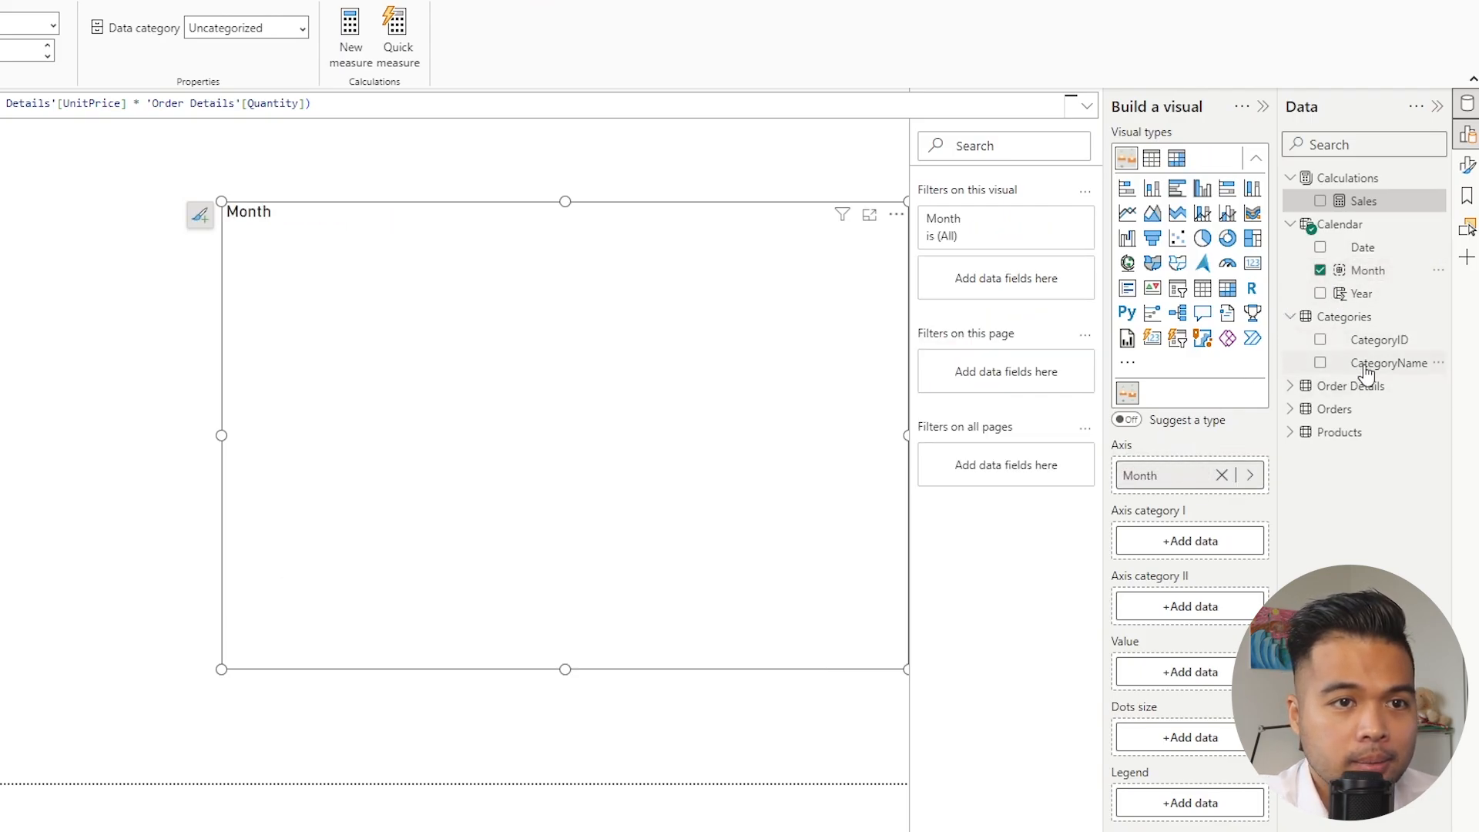
pyautogui.click(1320, 363)
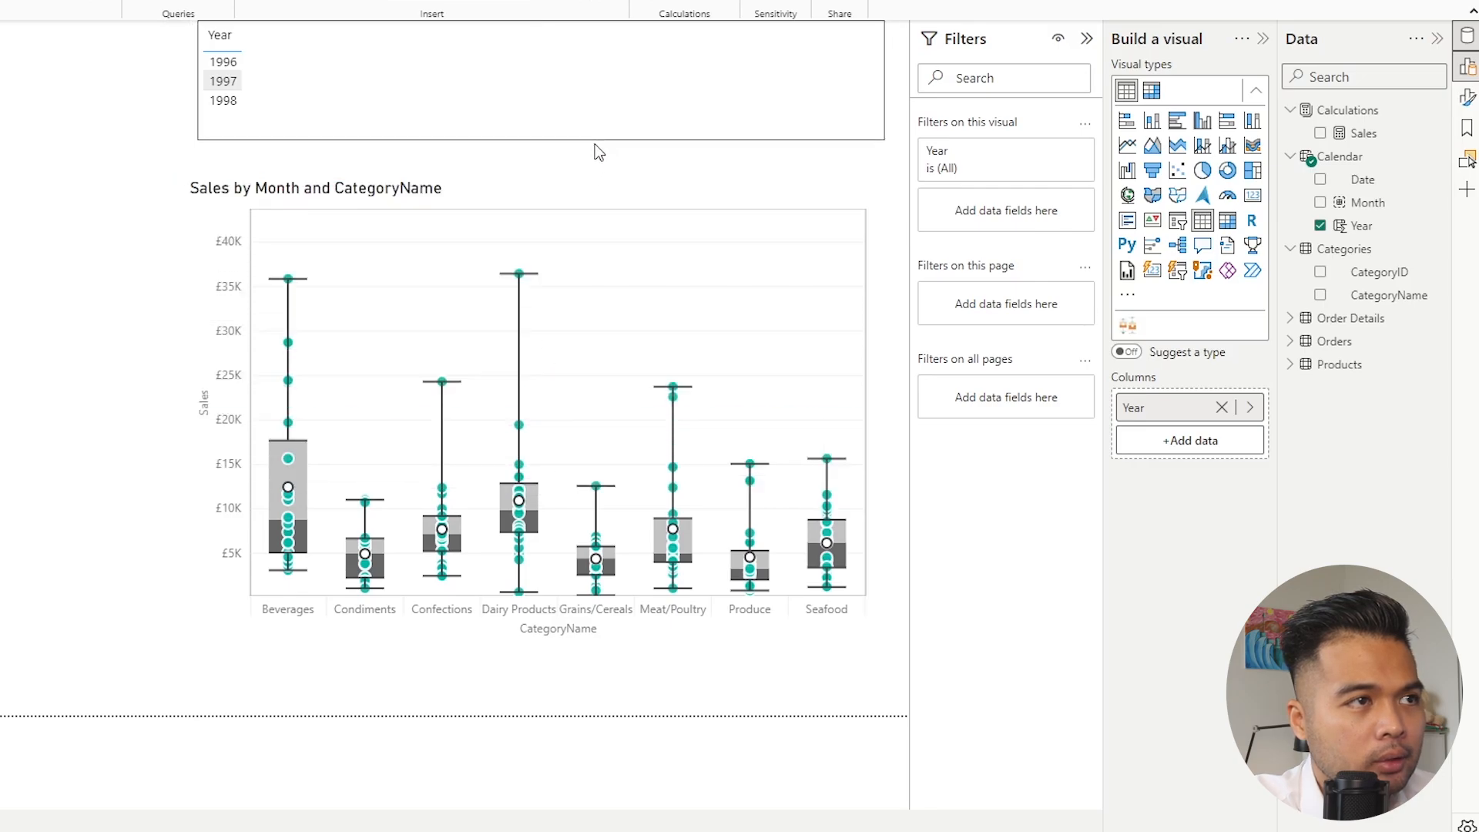
# Show the Year slicer as tiles and filter the box plot to 1998
pyautogui.click(1177, 221)
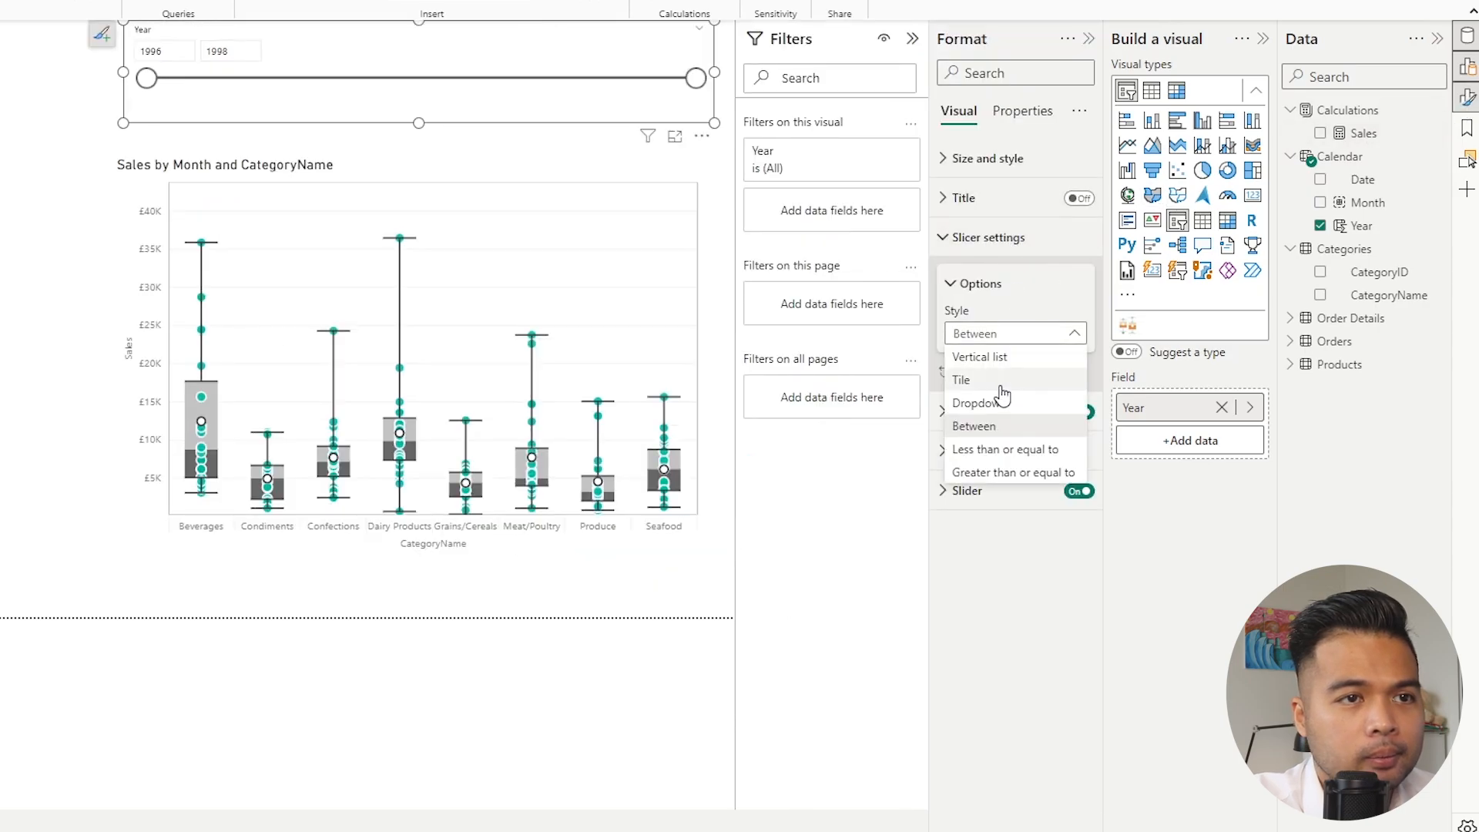
pyautogui.click(961, 379)
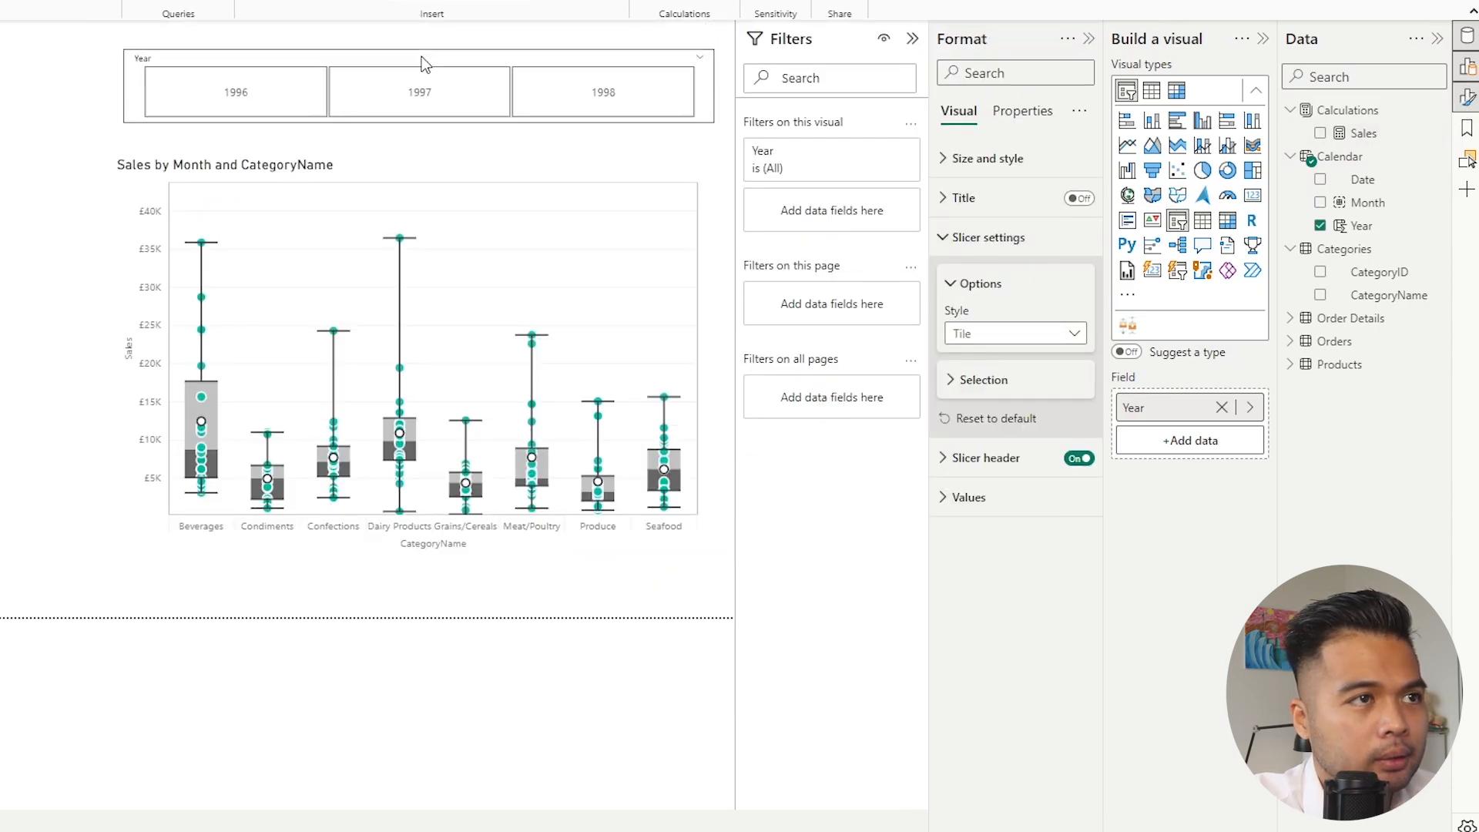
pyautogui.click(234, 103)
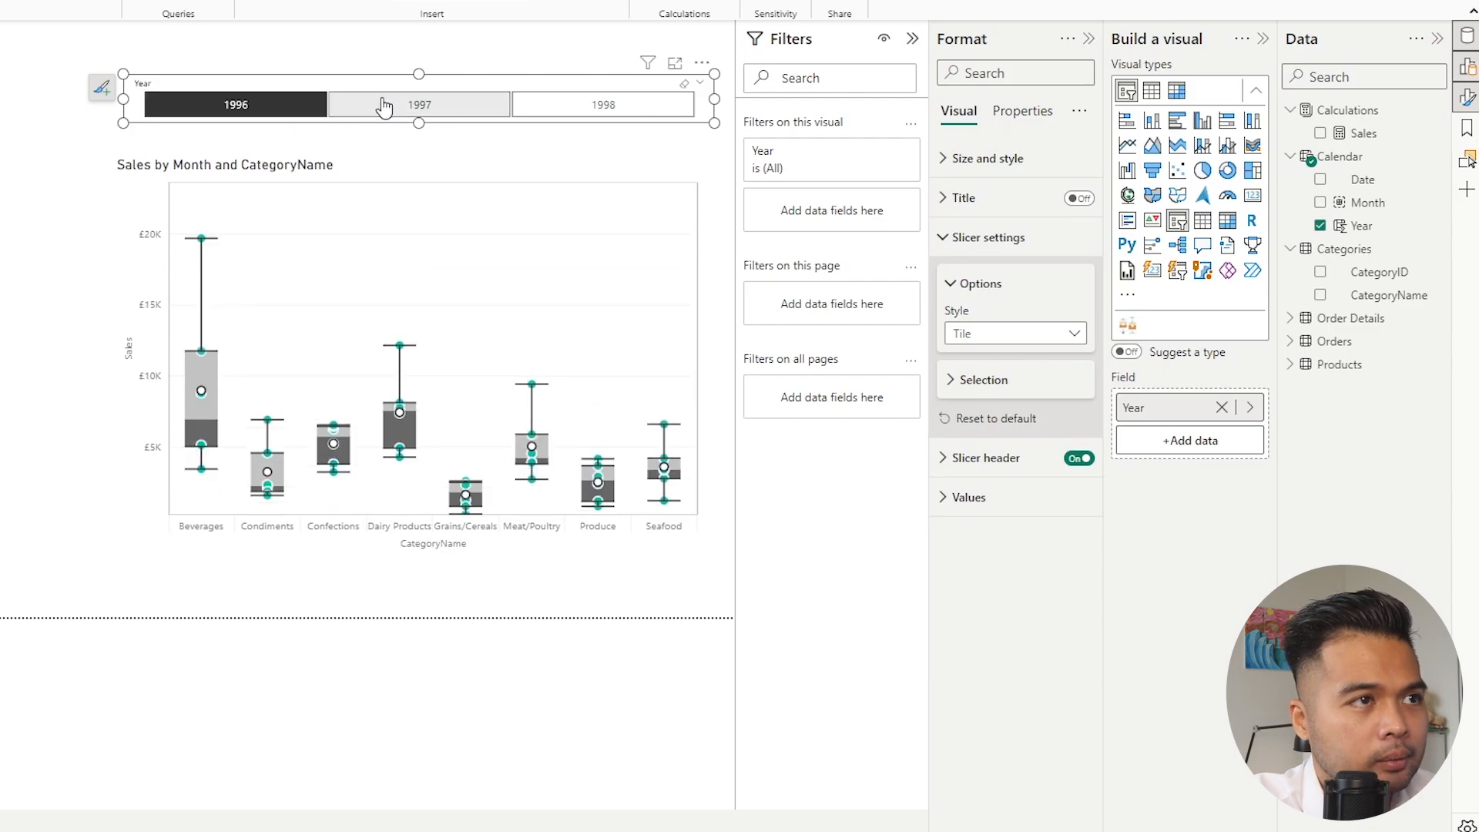
pyautogui.click(603, 103)
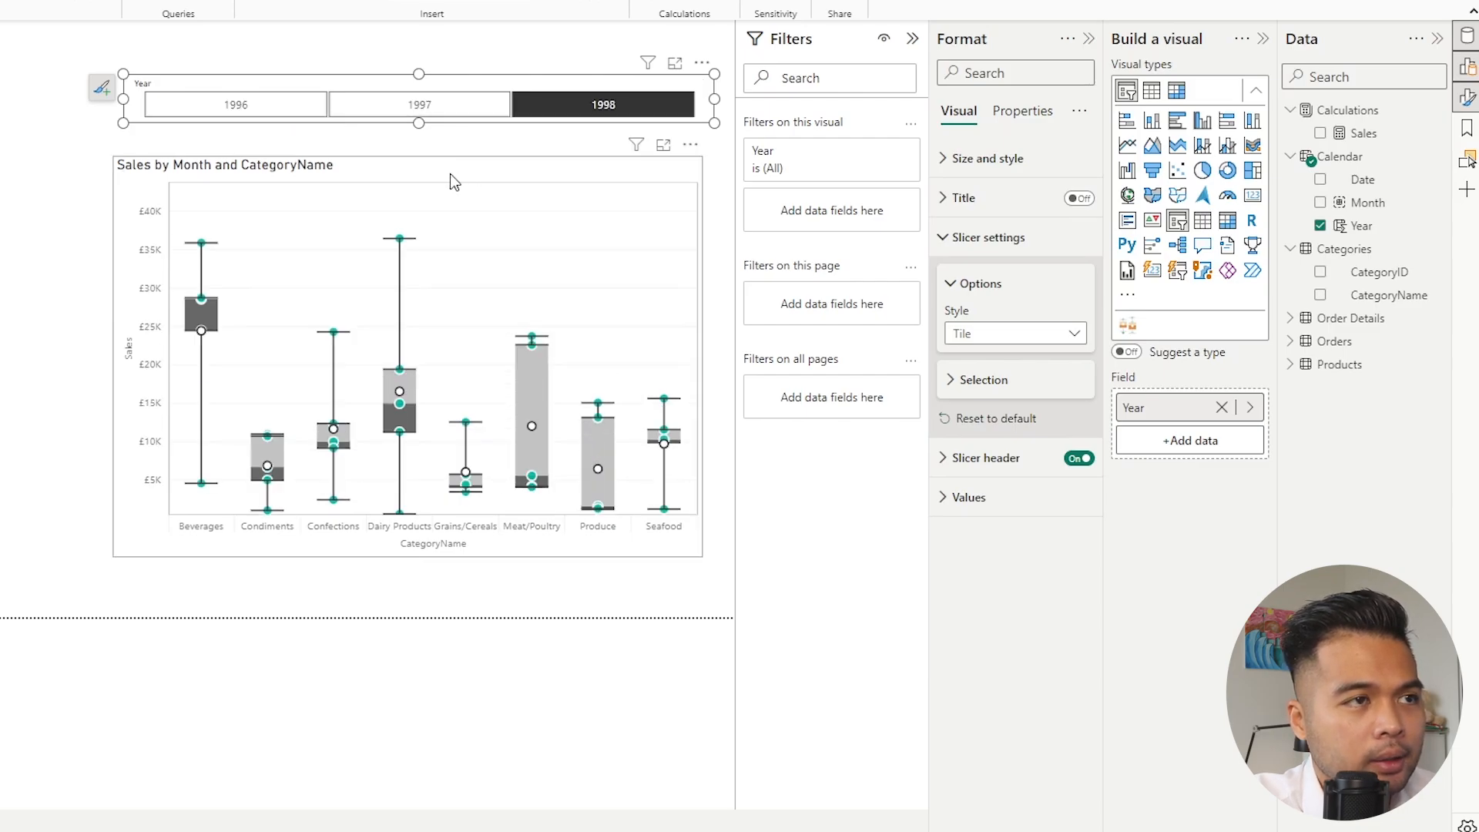
# Set the box plot's orientation to horizontal in its Format settings
pyautogui.click(405, 330)
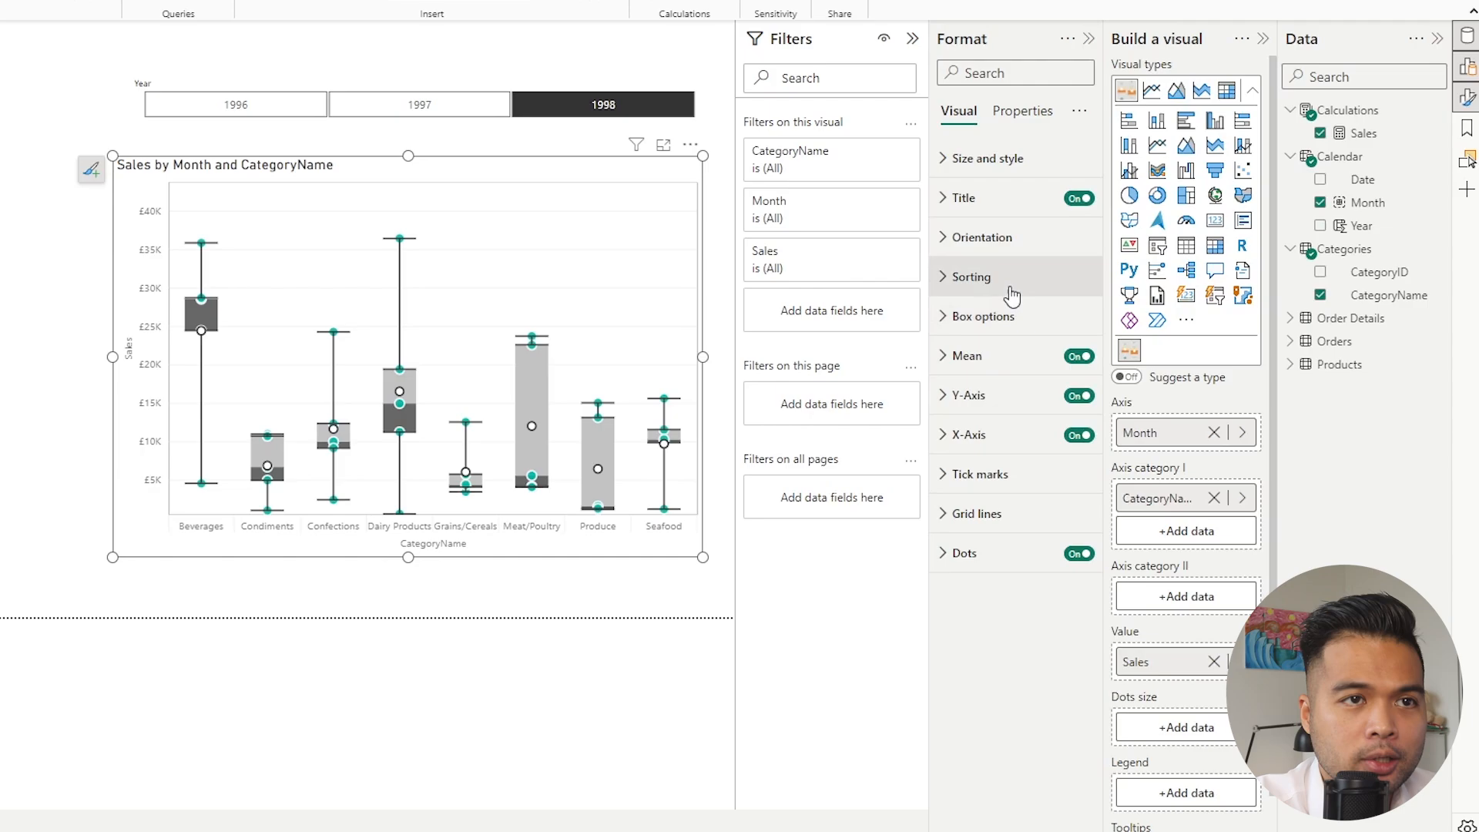
pyautogui.moveTo(1005, 468)
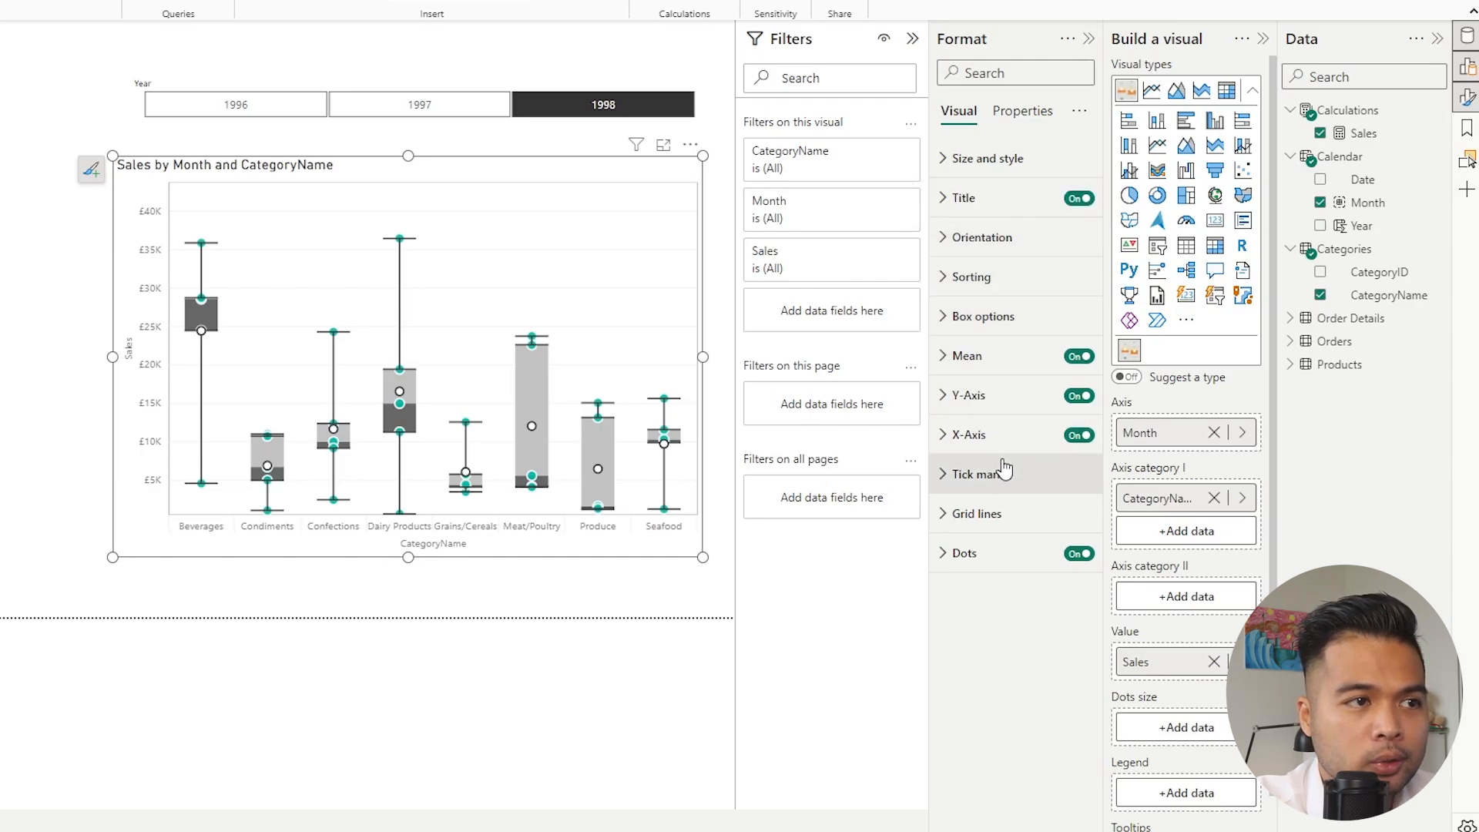
pyautogui.moveTo(997, 275)
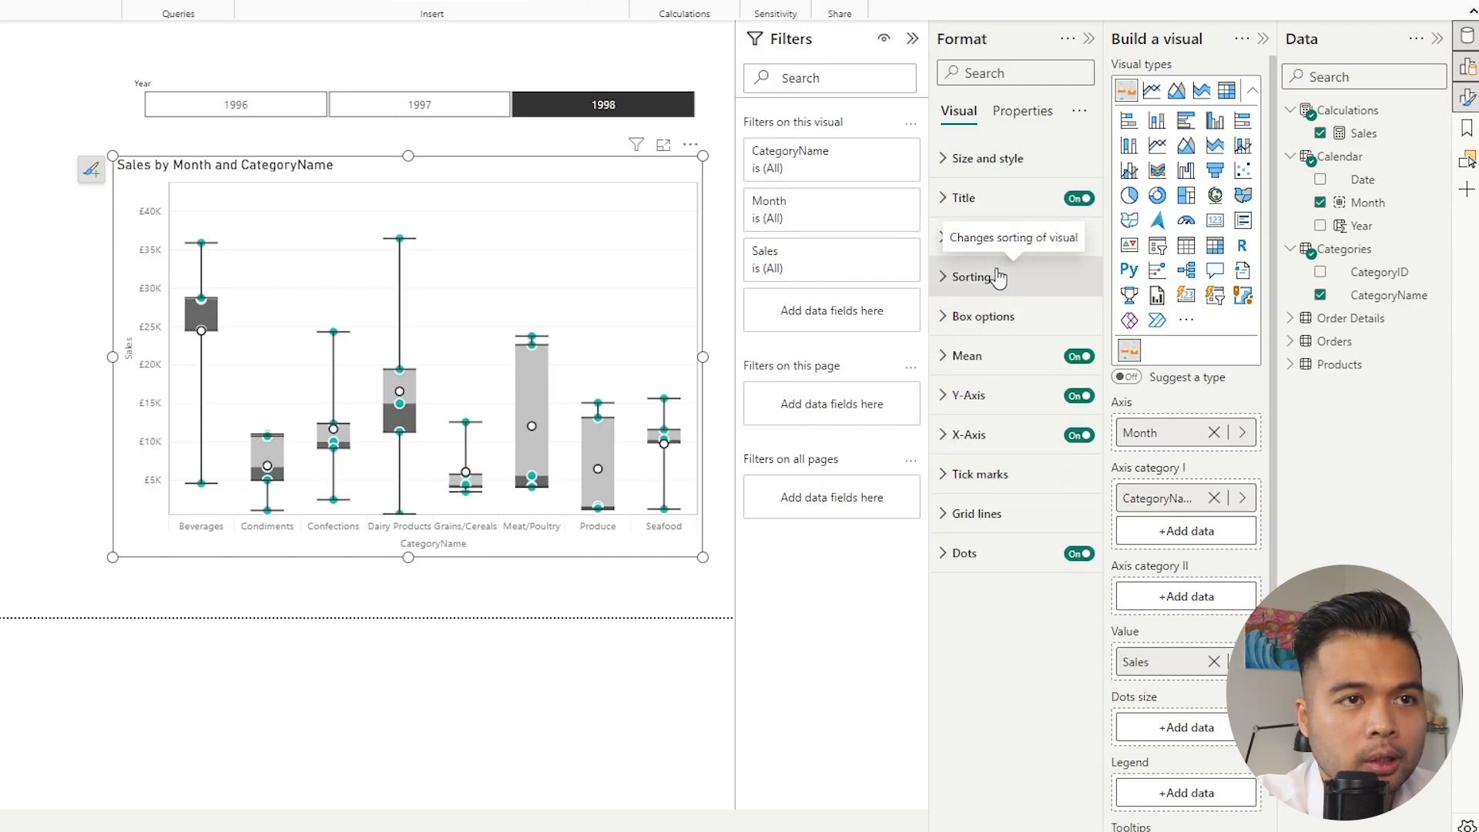
pyautogui.click(969, 276)
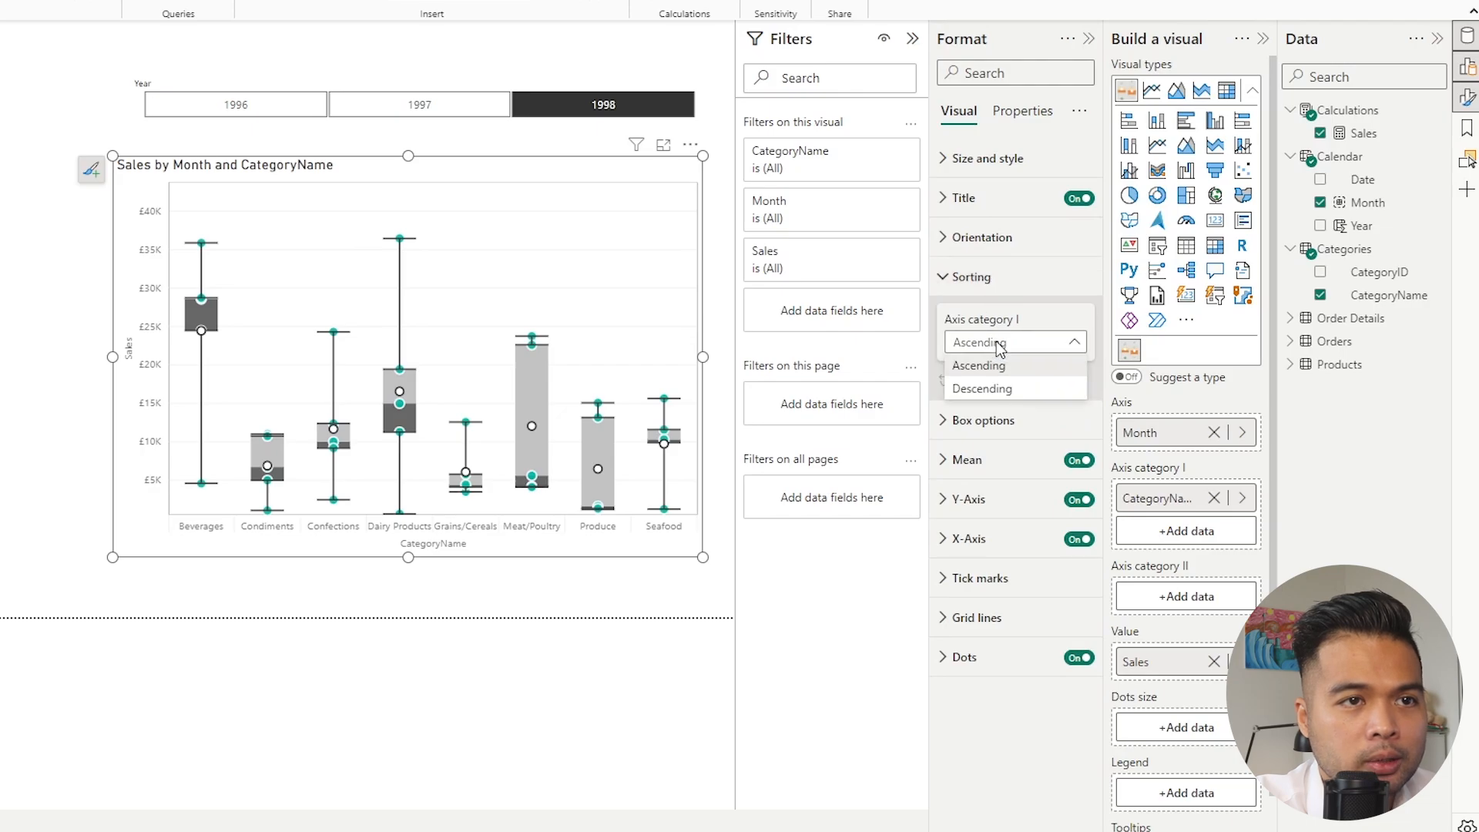
pyautogui.click(970, 275)
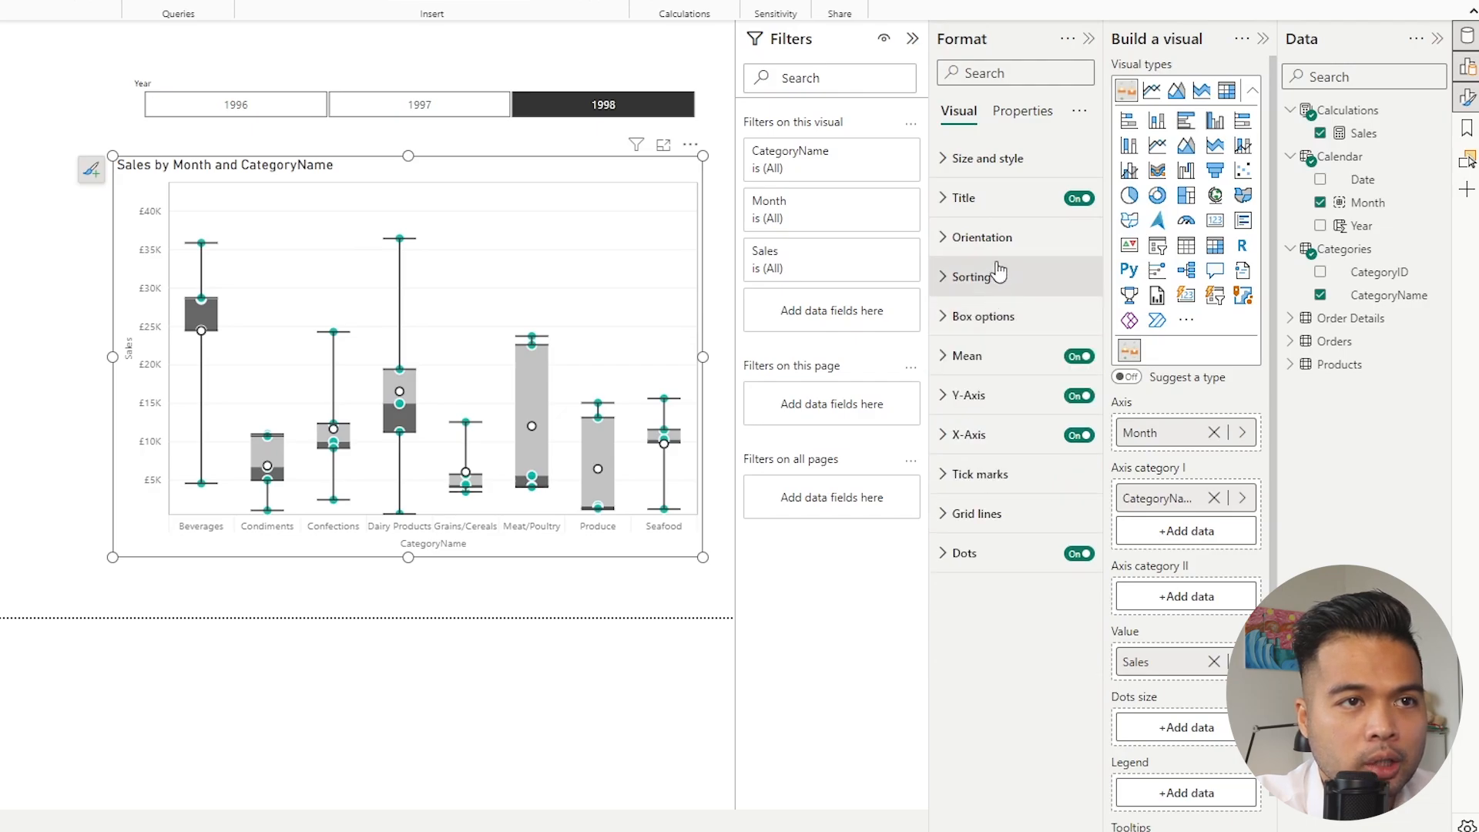
pyautogui.click(983, 237)
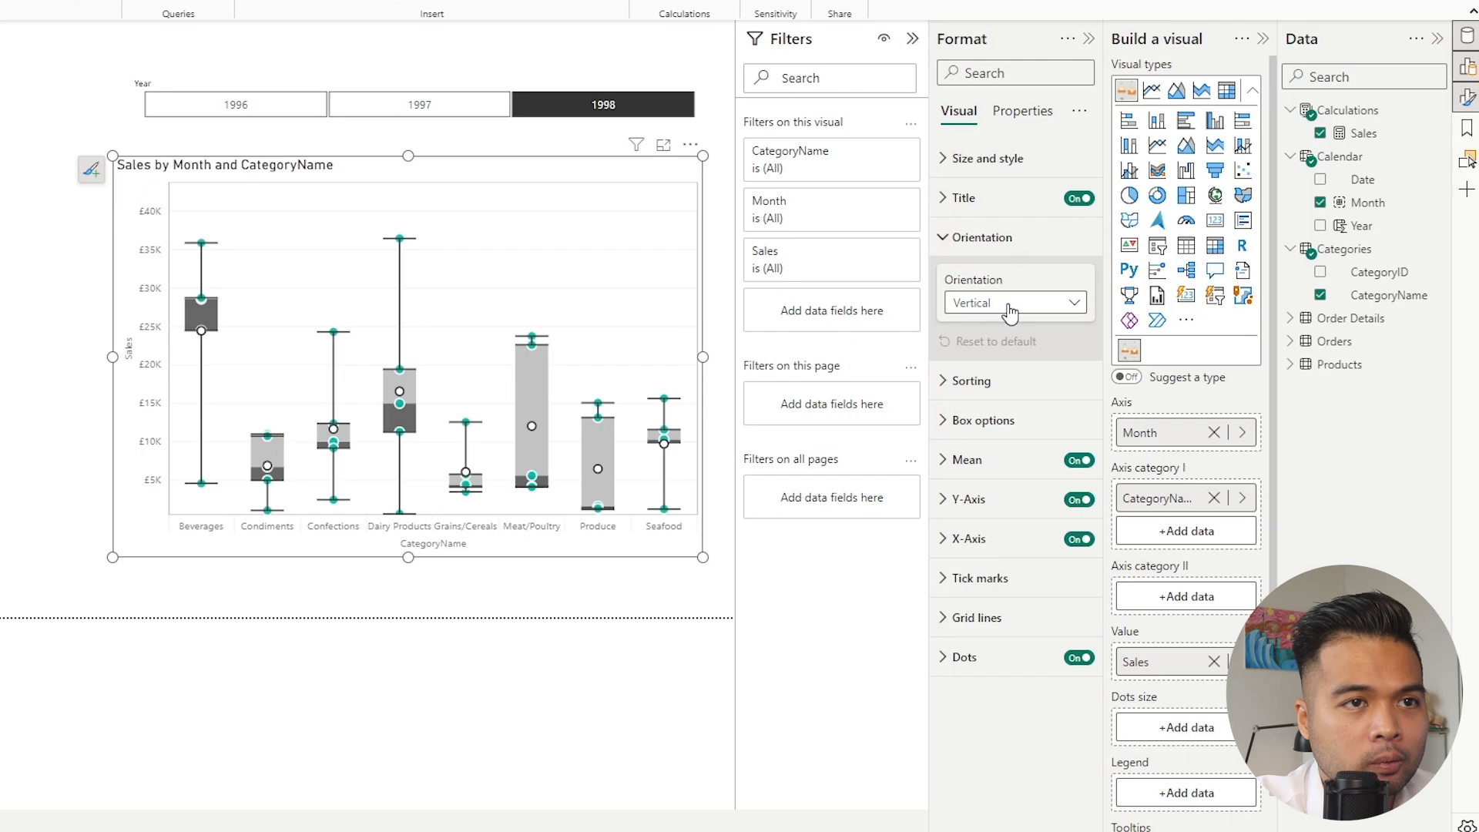
pyautogui.click(1013, 302)
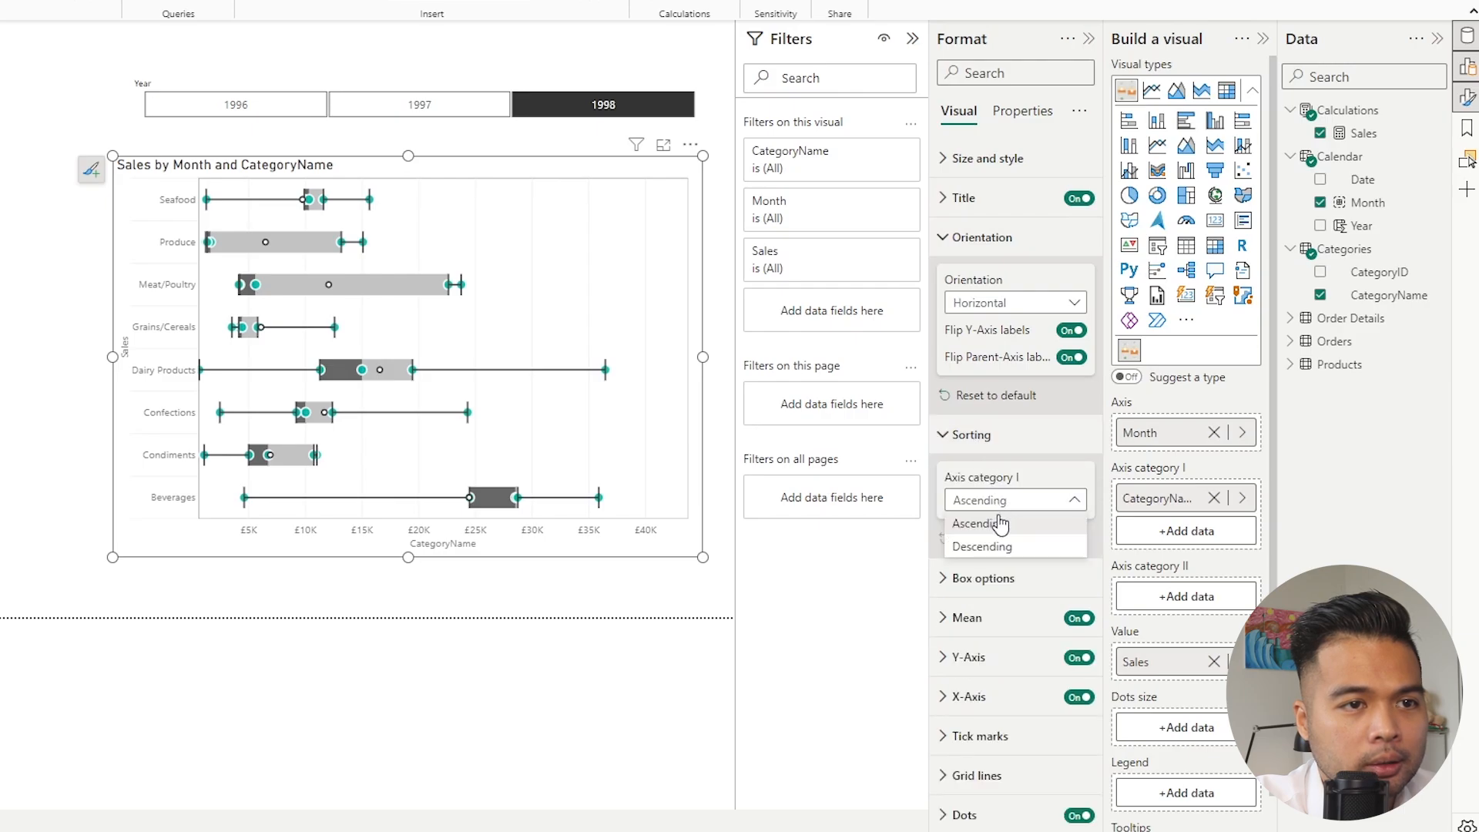
# Sort the chart's categories descending and filter the page to 1996
pyautogui.click(982, 545)
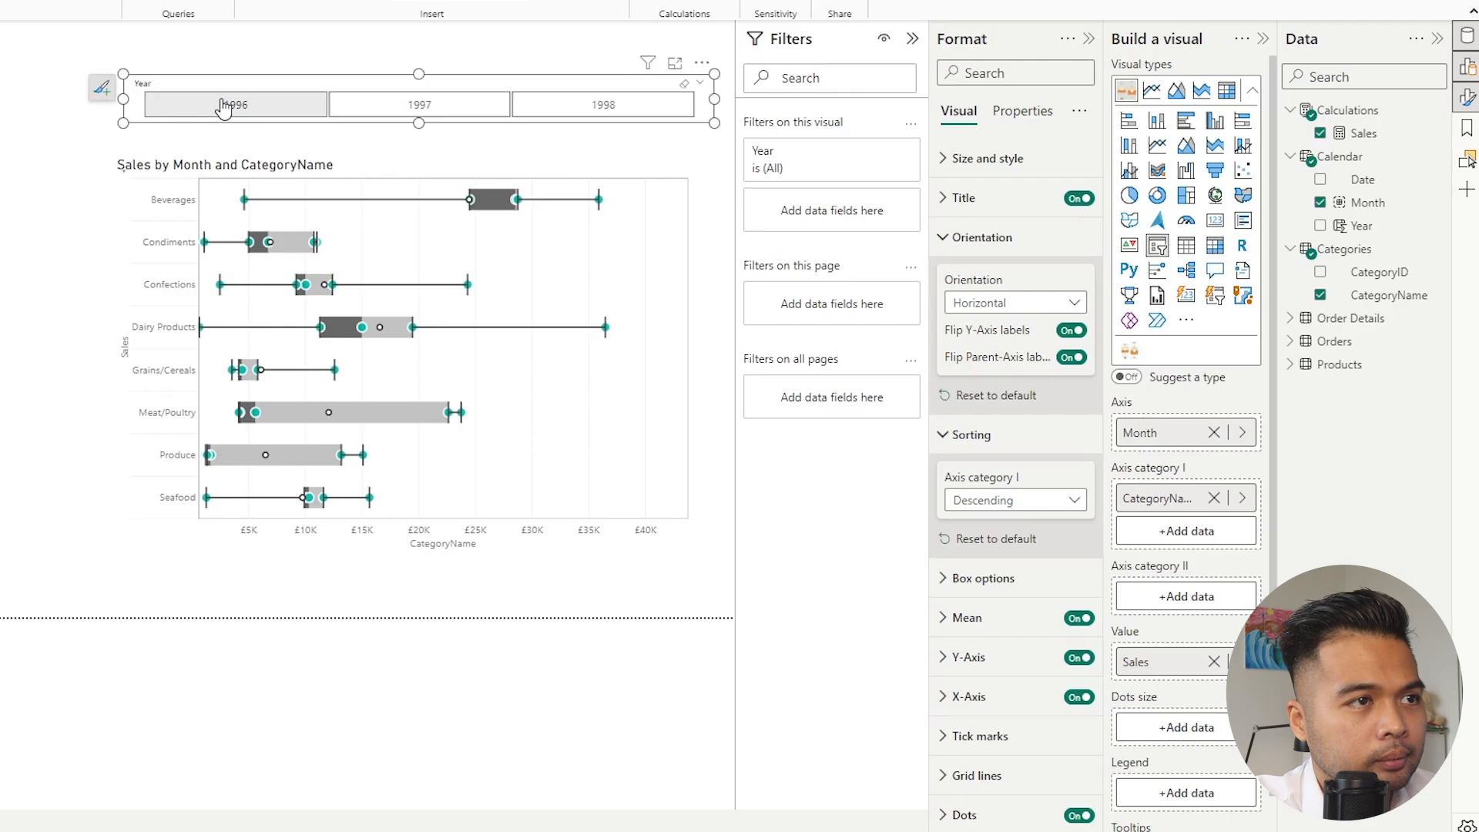
pyautogui.click(234, 103)
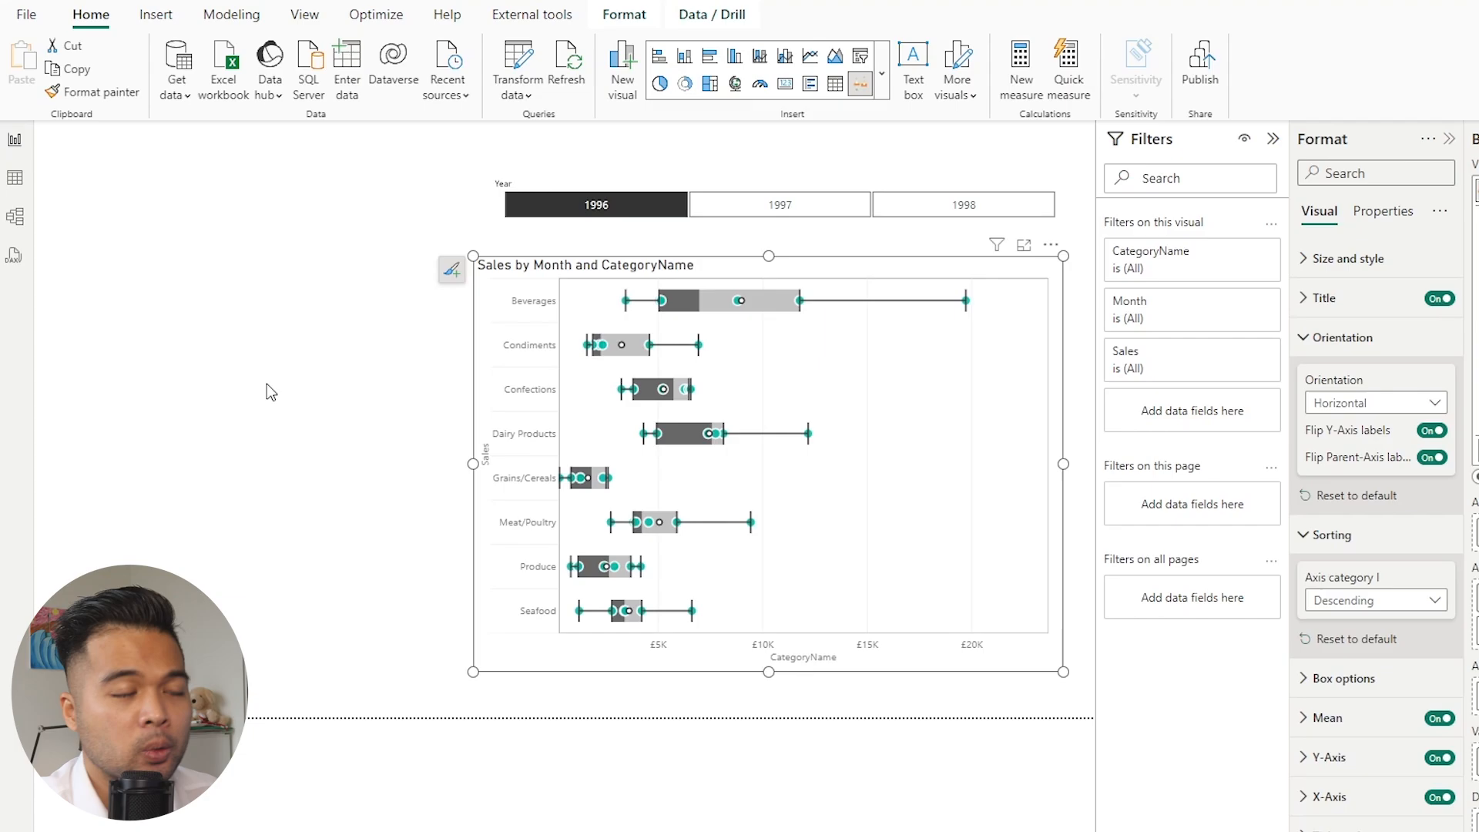
pyautogui.click(324, 393)
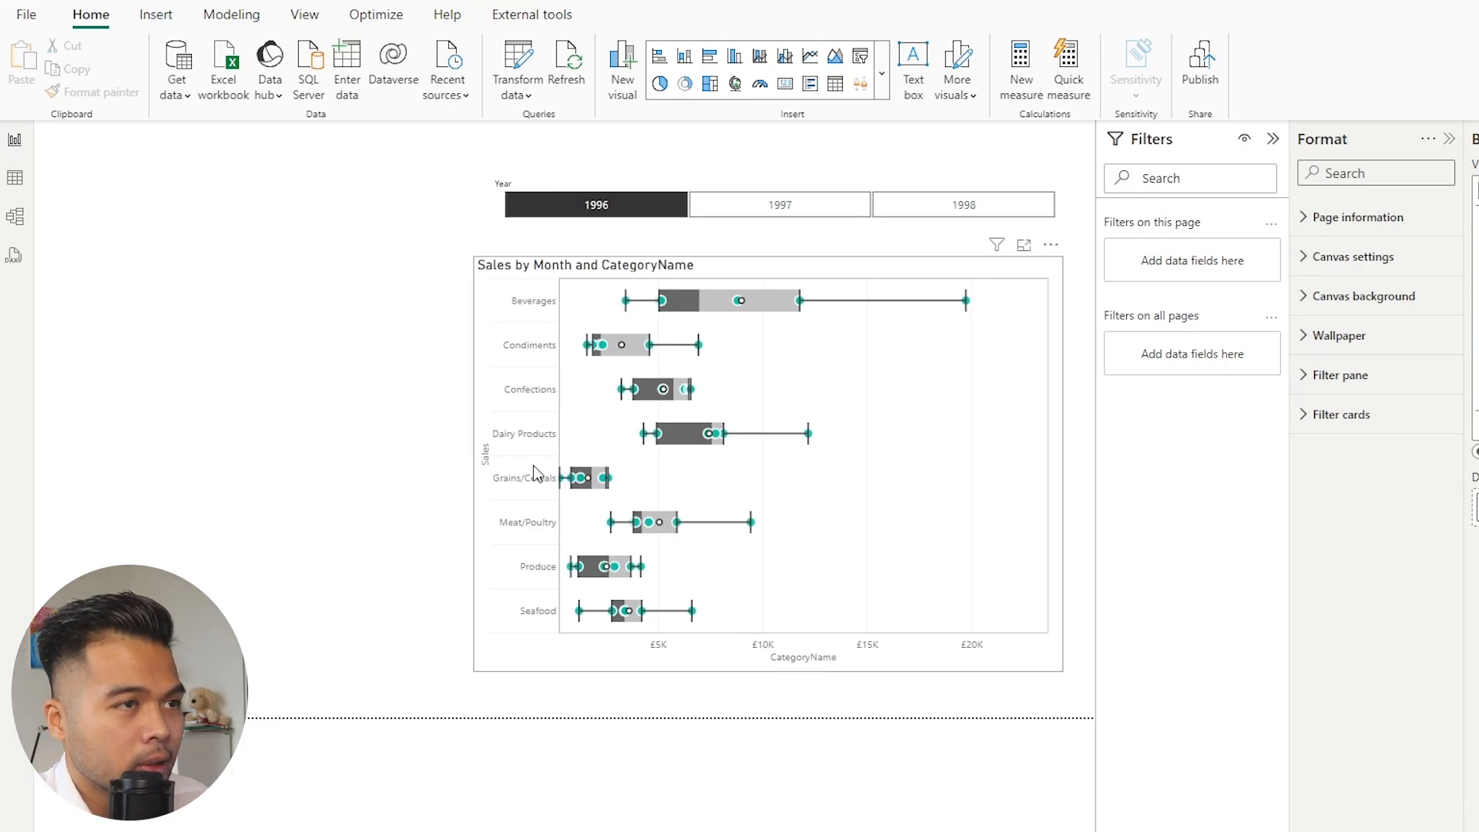
pyautogui.moveTo(746, 327)
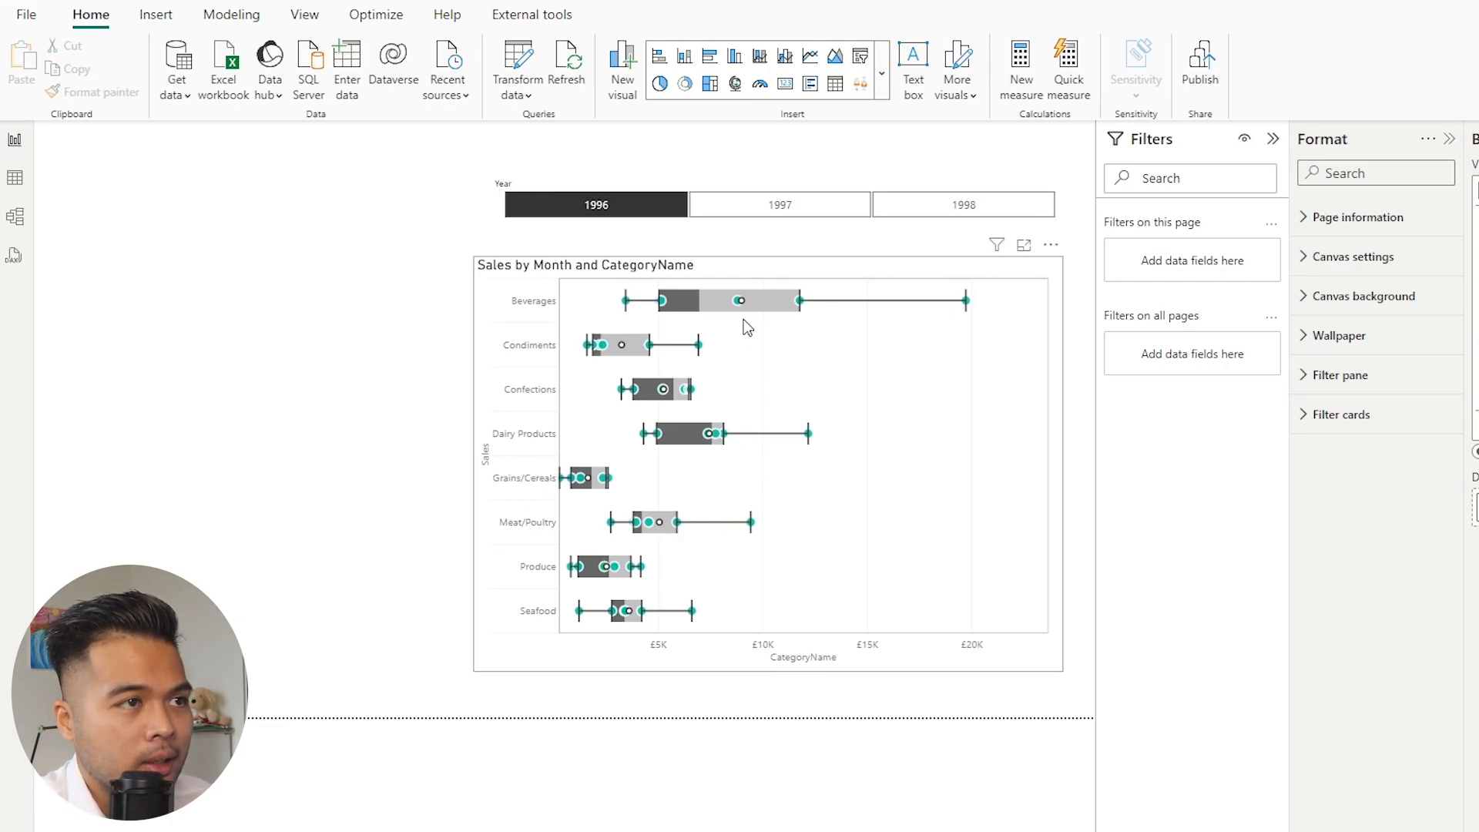
pyautogui.moveTo(781, 374)
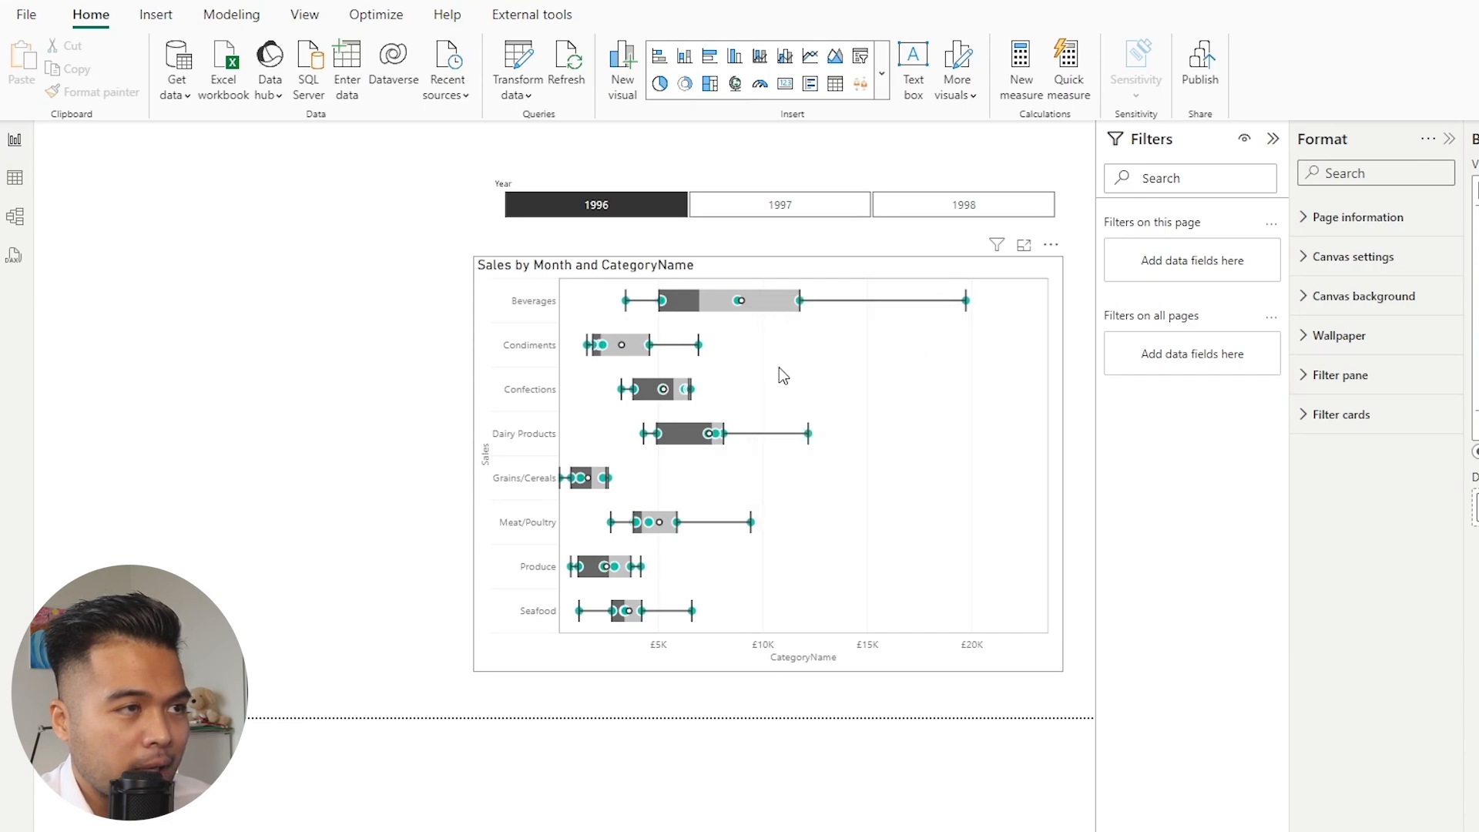
pyautogui.moveTo(586, 318)
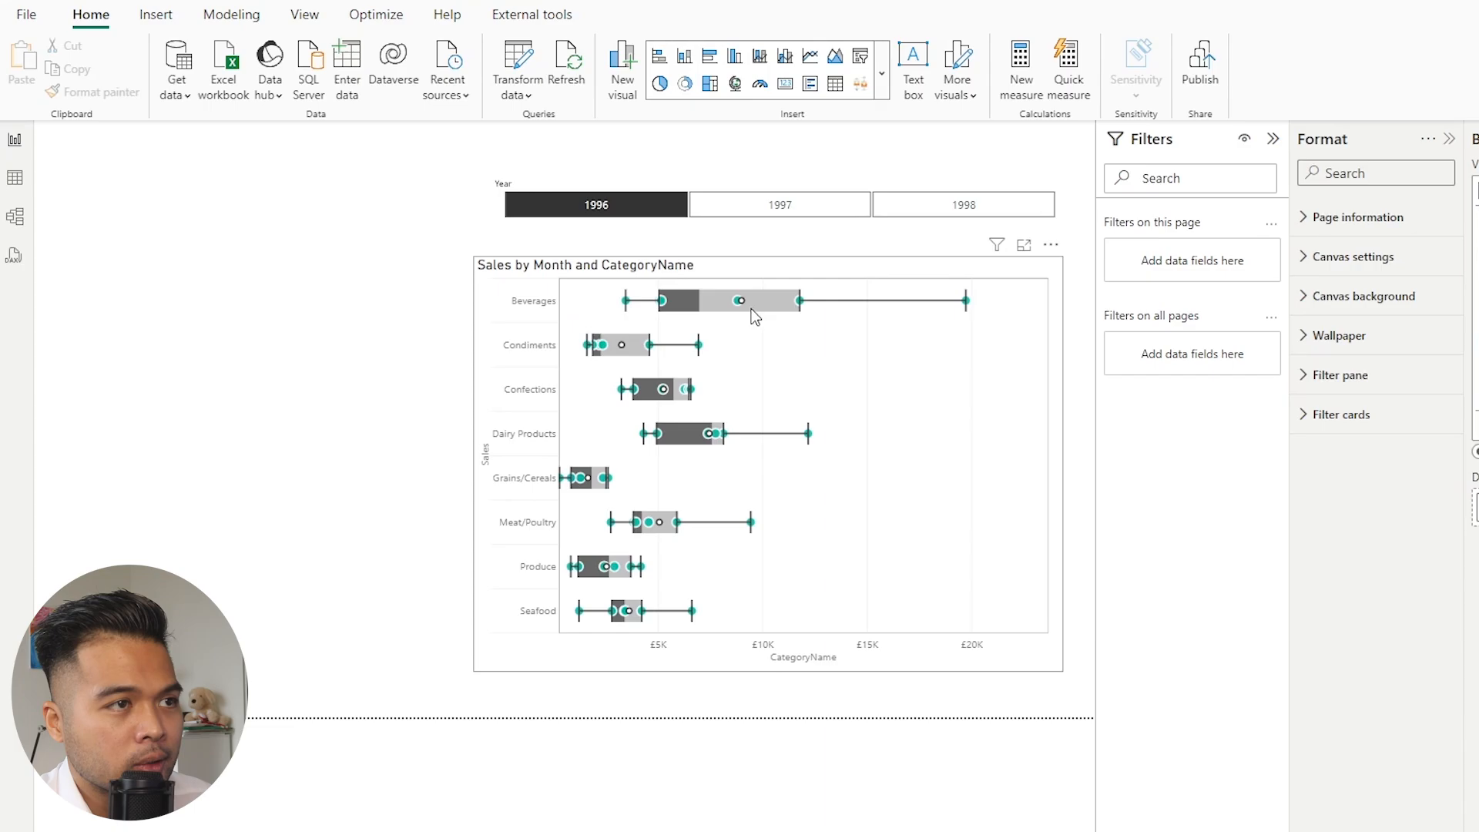
pyautogui.moveTo(738, 301)
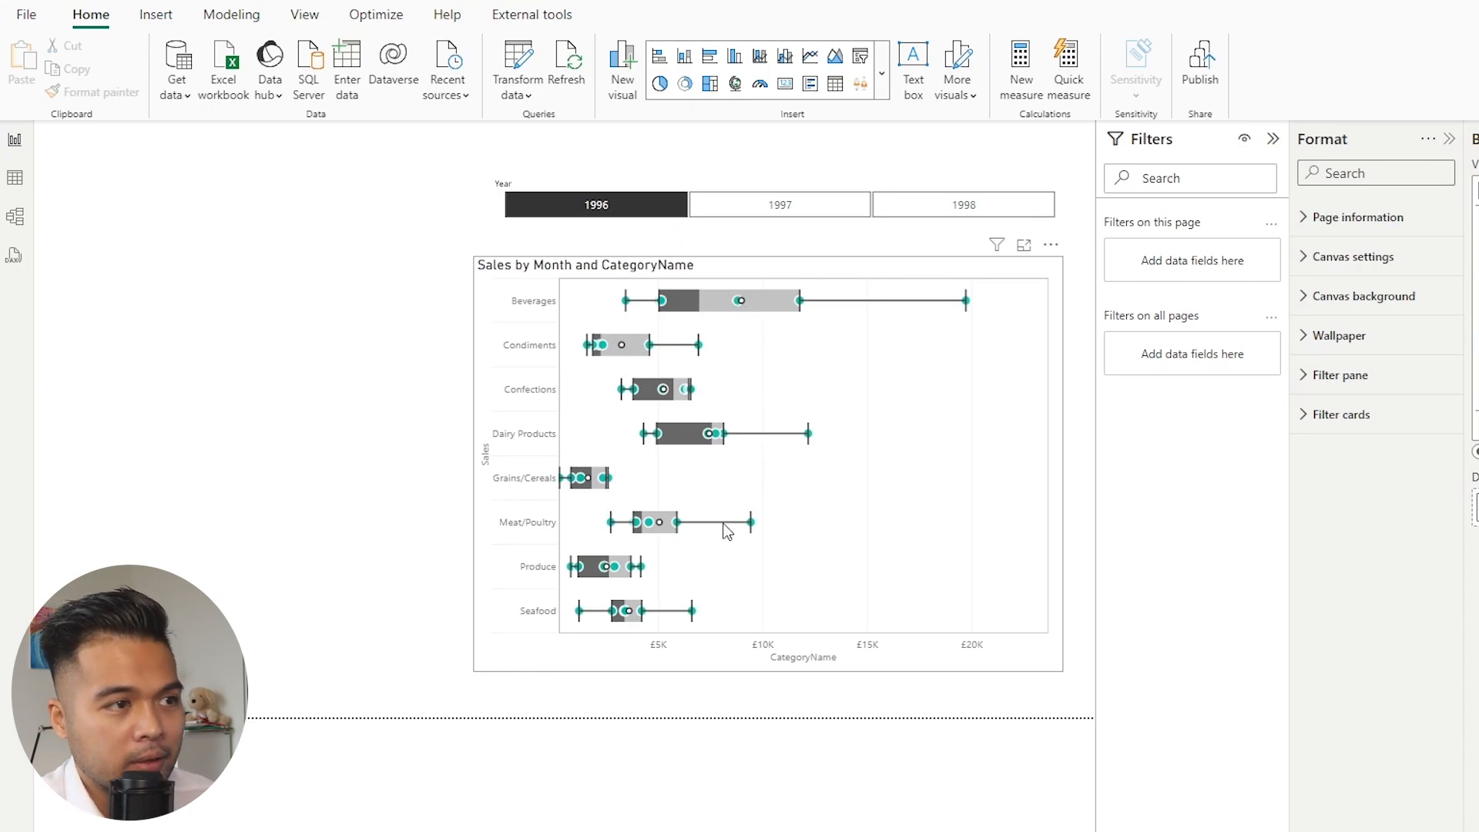
pyautogui.click(721, 529)
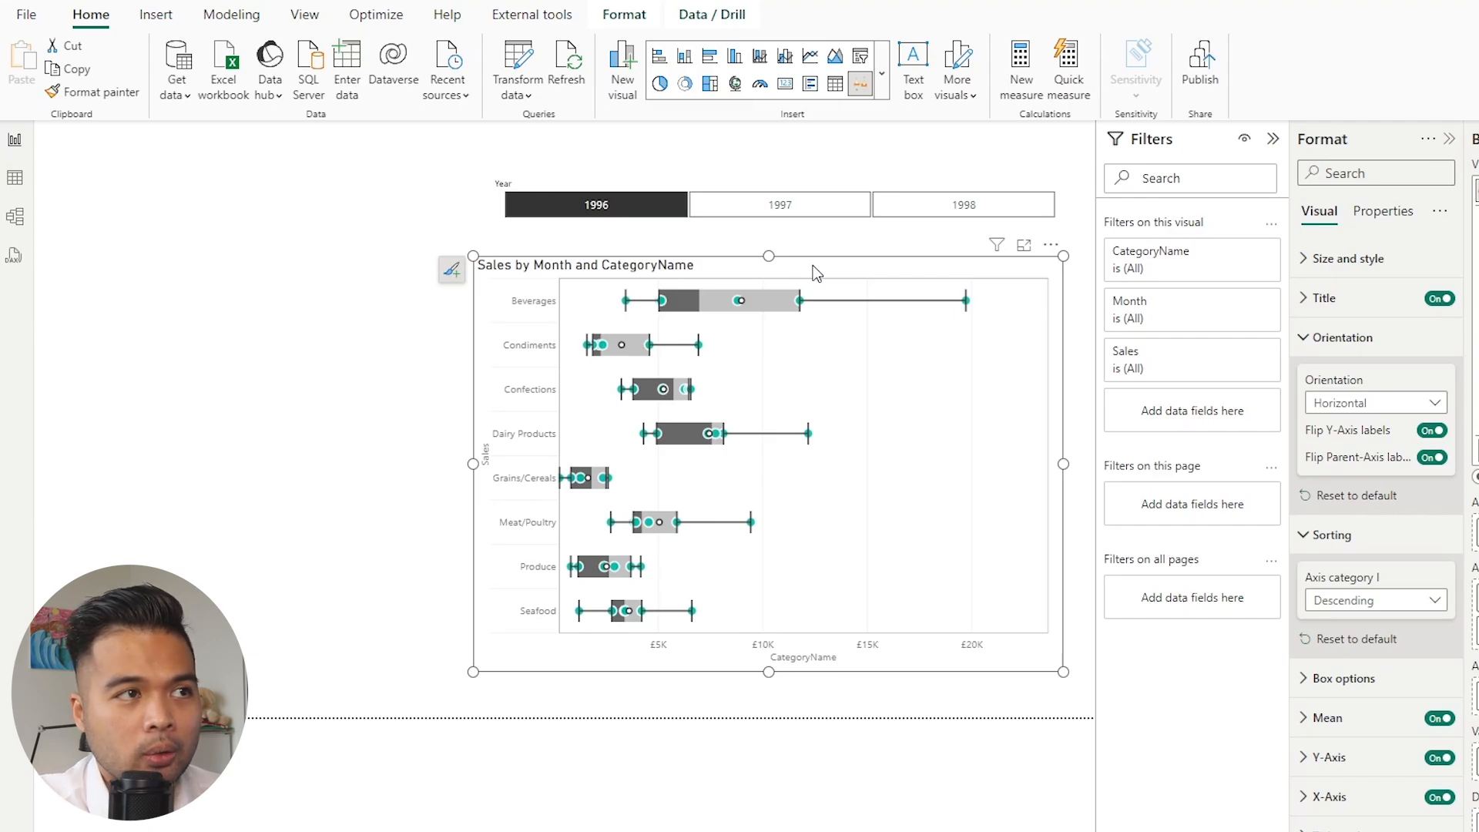
pyautogui.moveTo(896, 333)
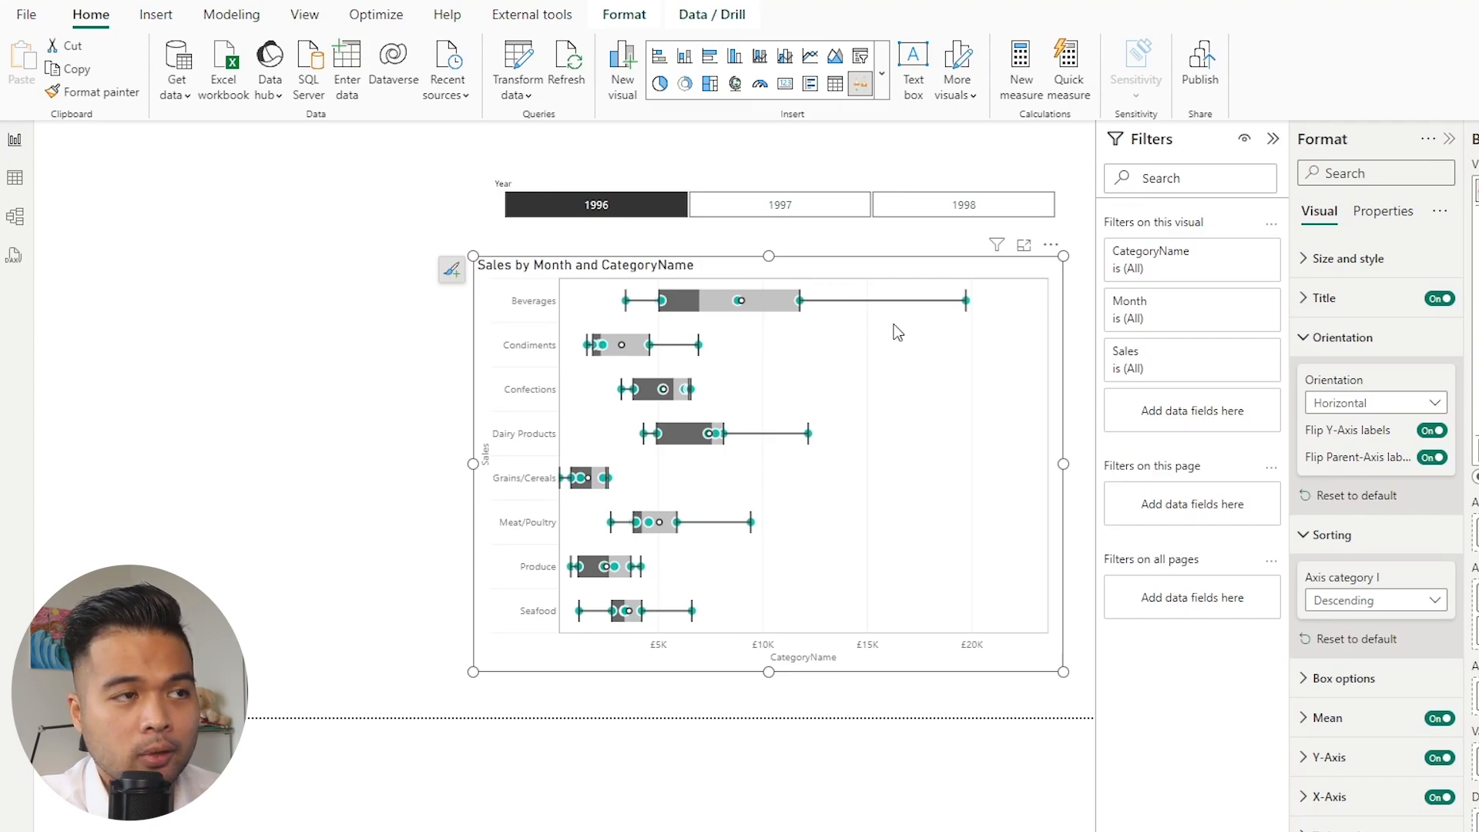
pyautogui.moveTo(946, 368)
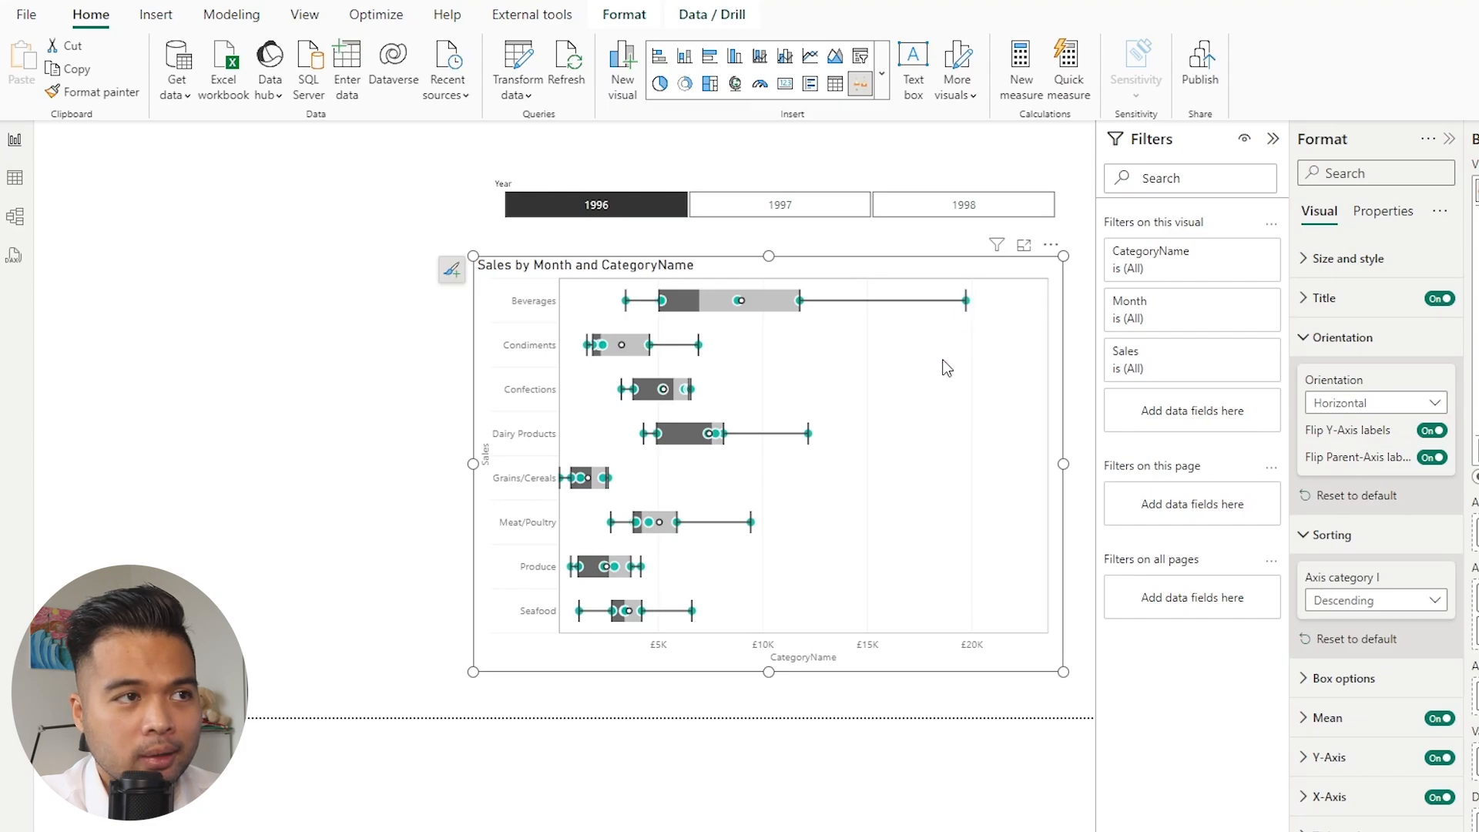
pyautogui.moveTo(741, 300)
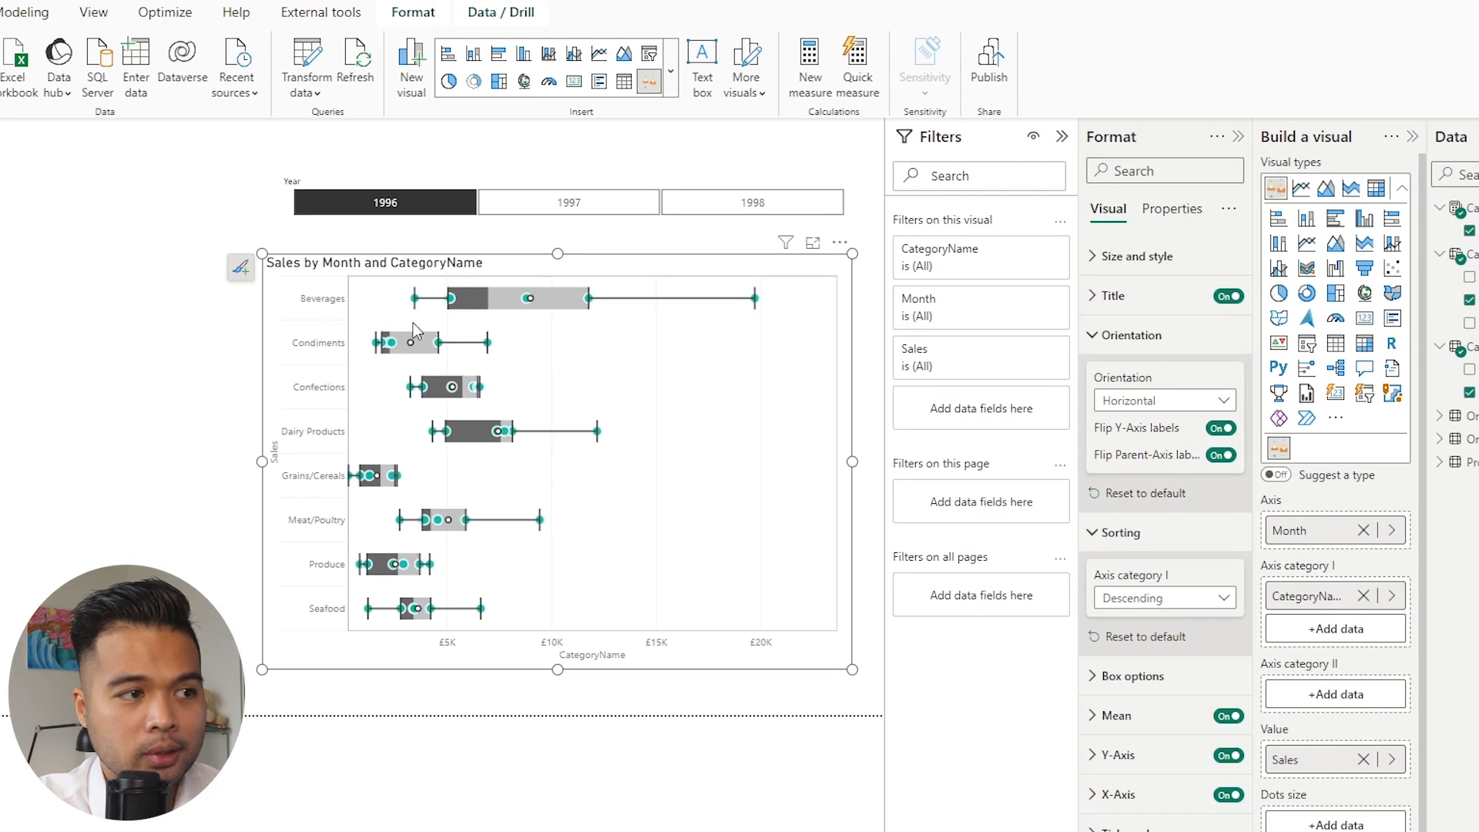
pyautogui.moveTo(413, 306)
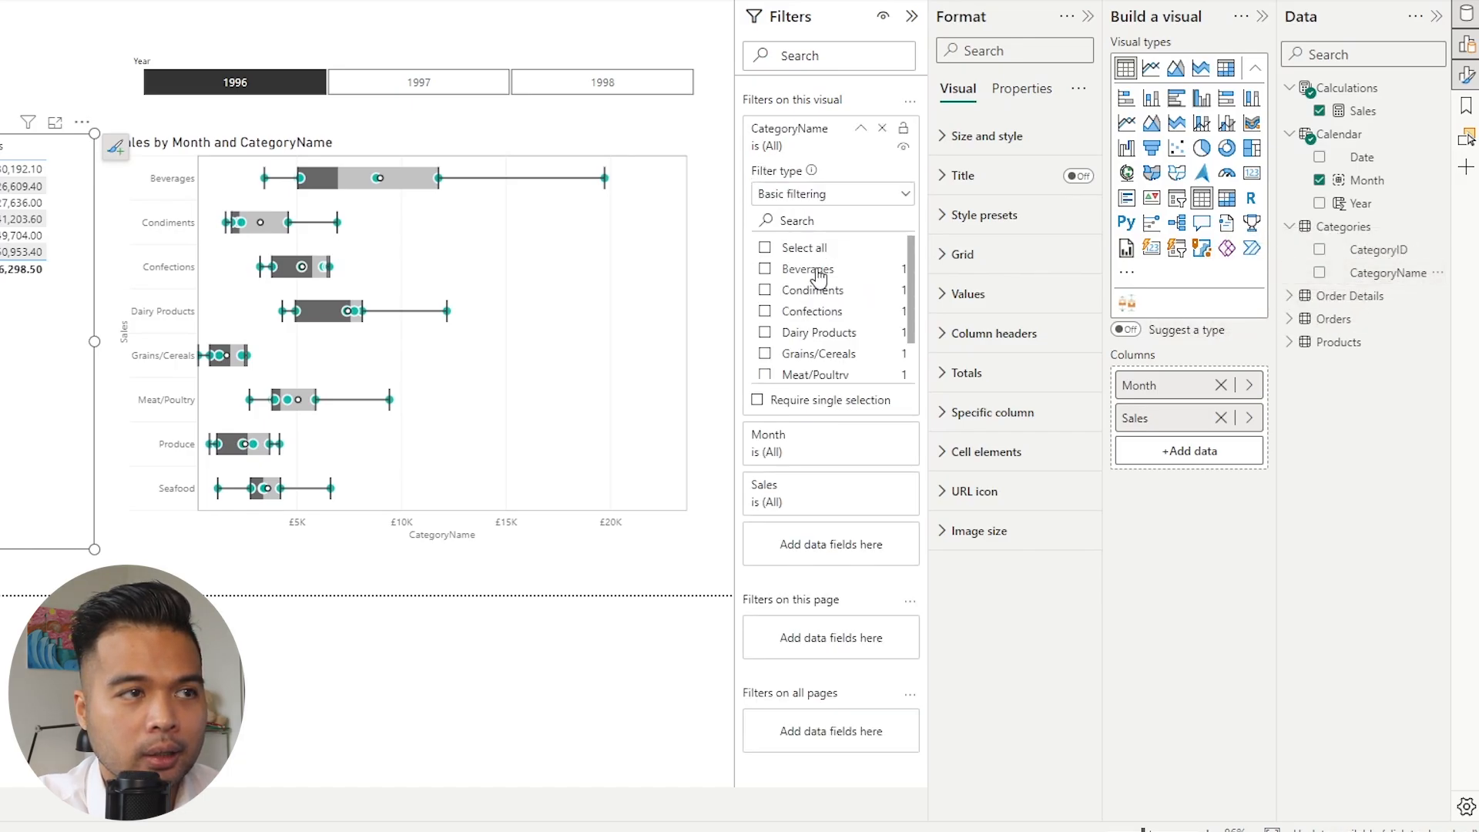
# Filter the new monthly Sales table to Beverages only
pyautogui.click(764, 268)
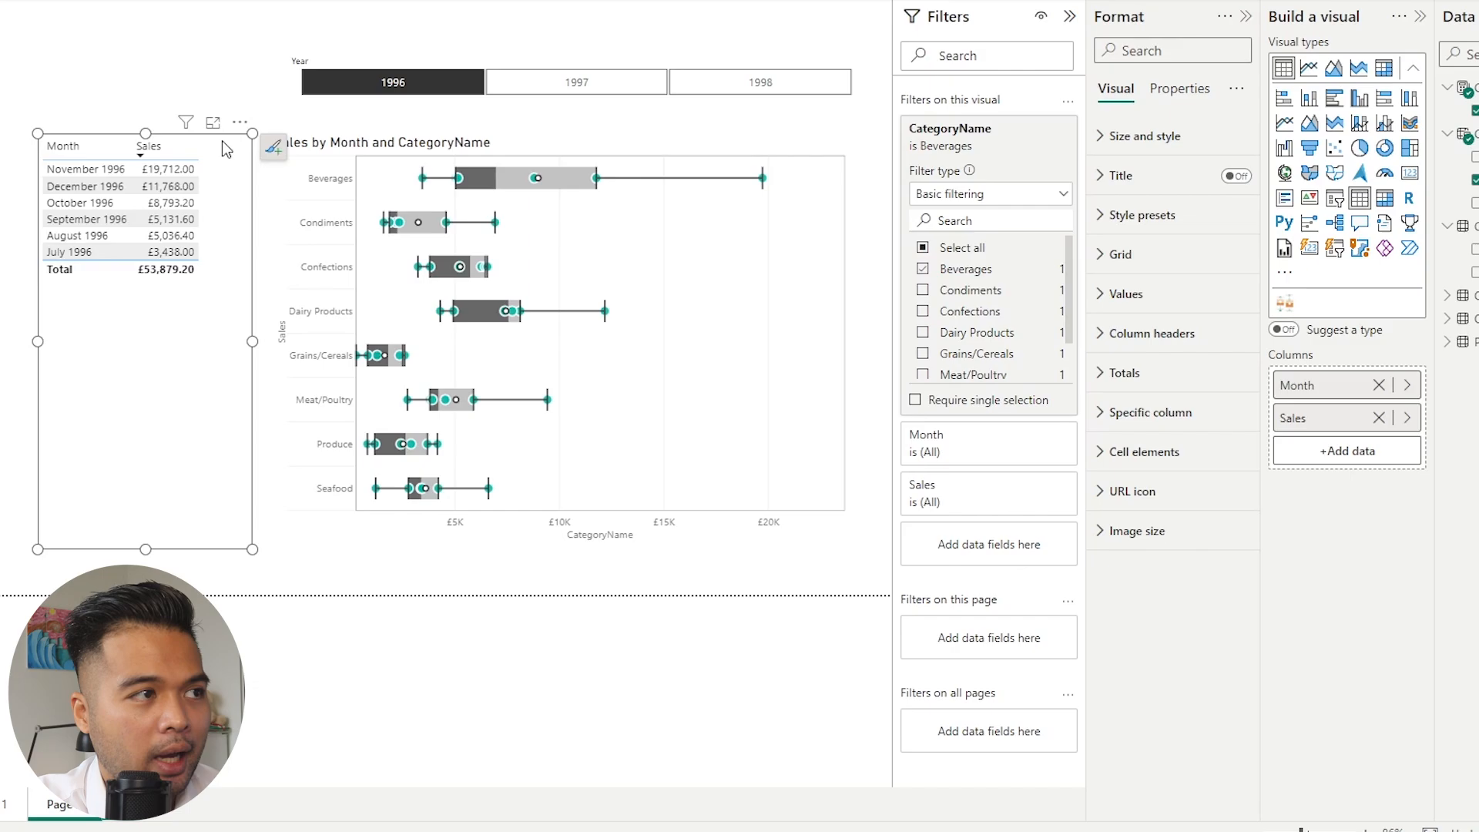
pyautogui.moveTo(556, 225)
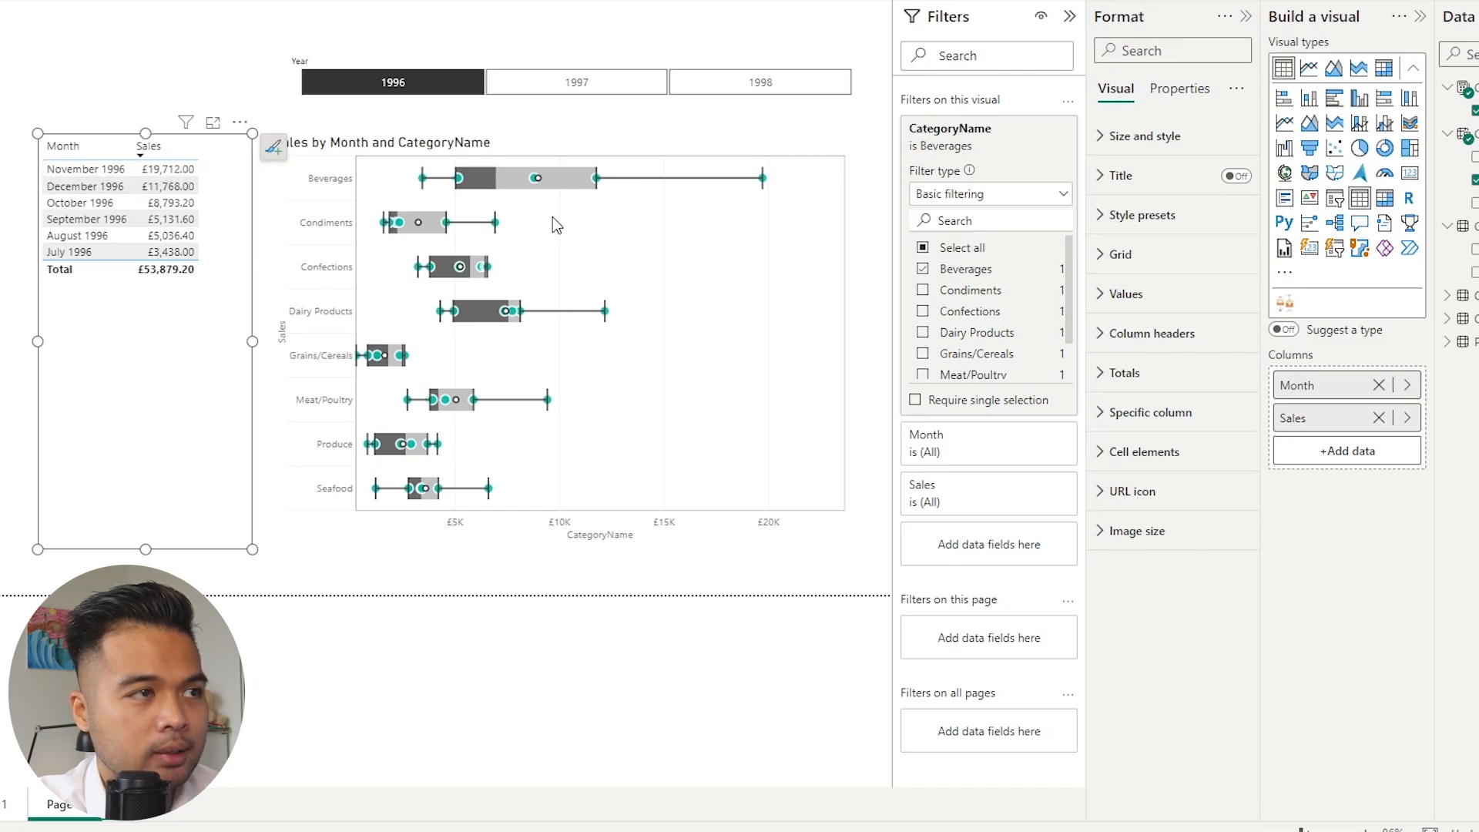
pyautogui.moveTo(764, 177)
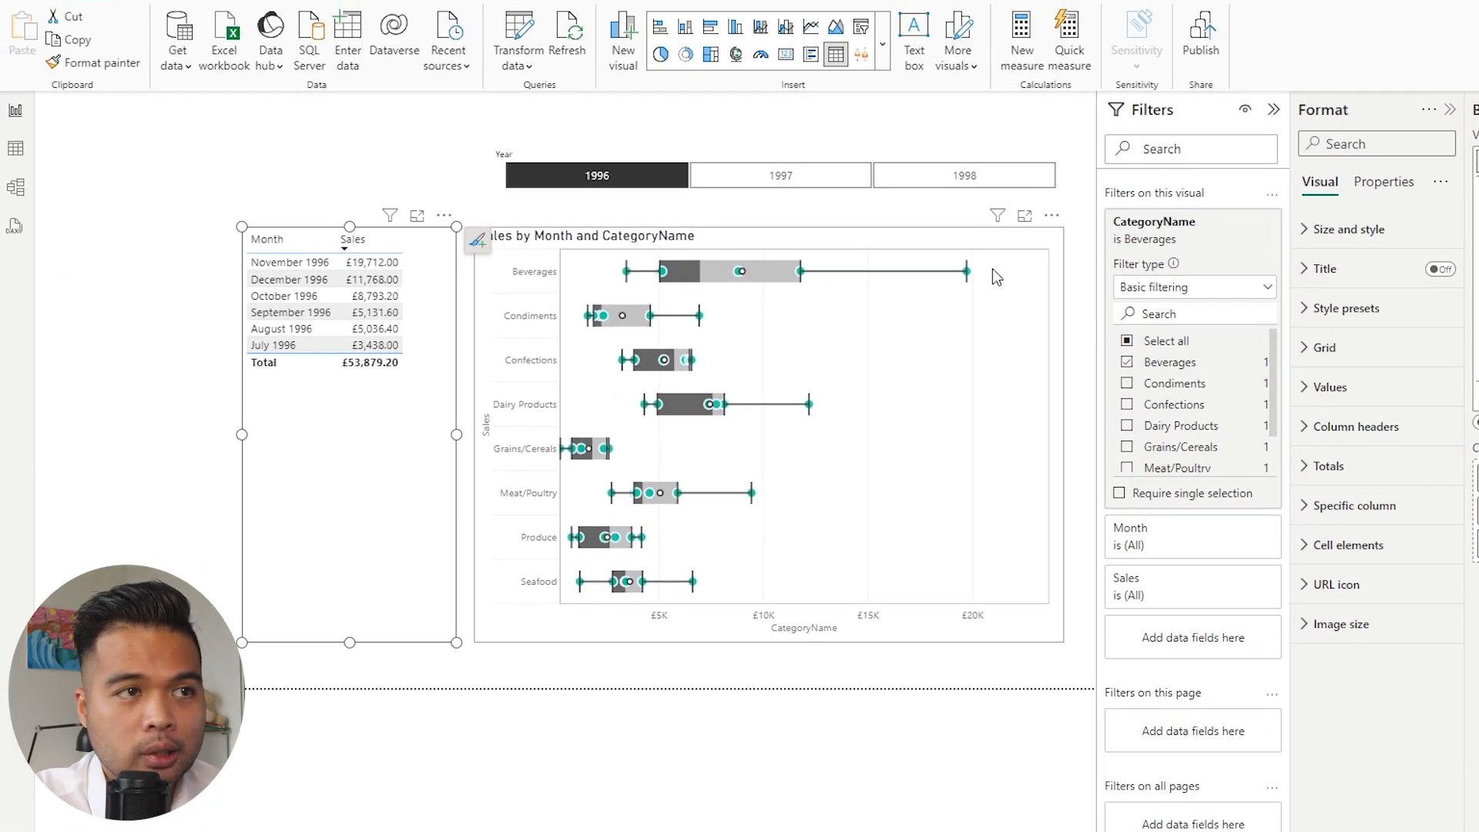
pyautogui.moveTo(822, 296)
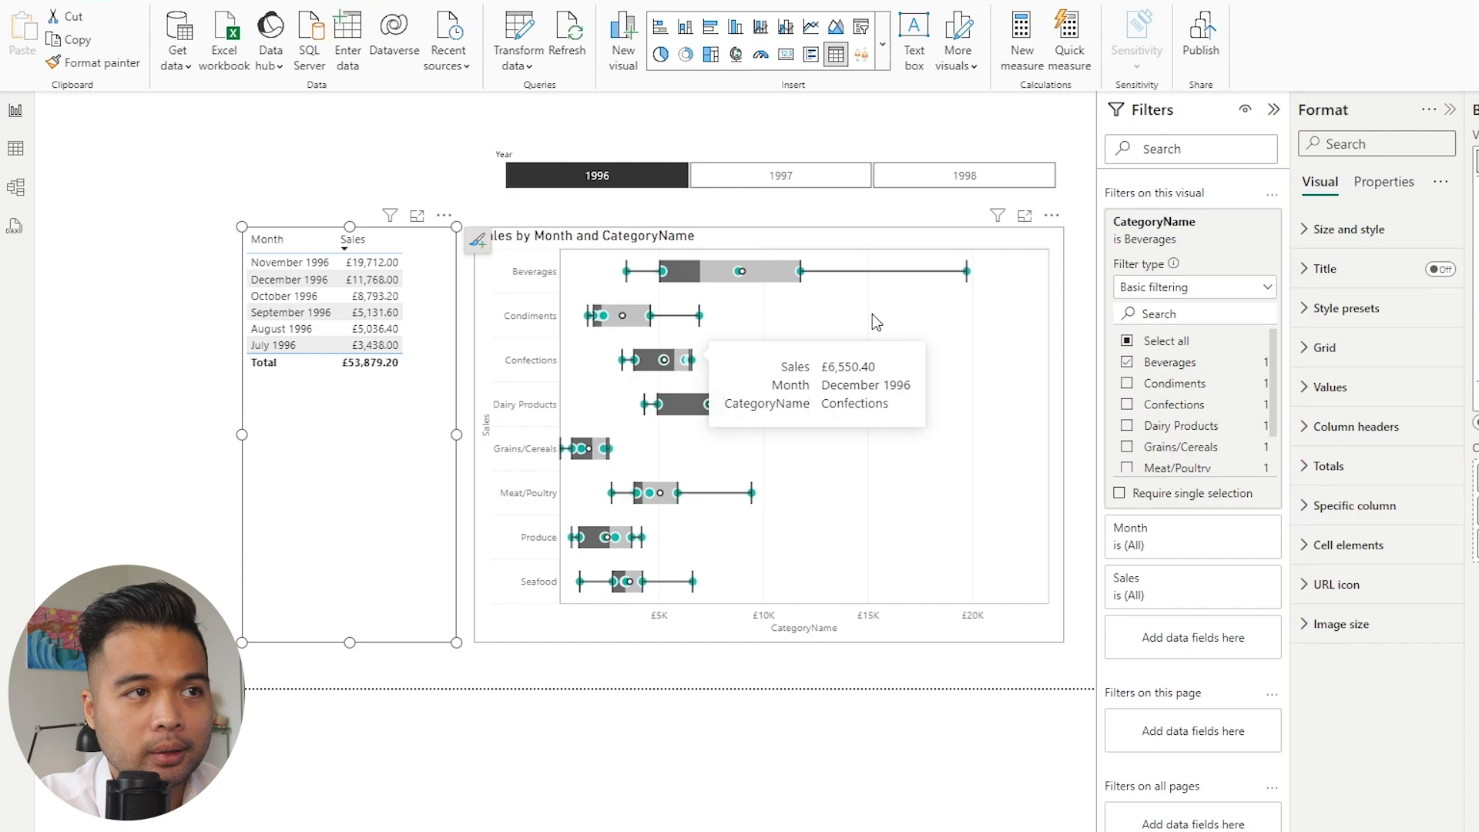
pyautogui.moveTo(424, 269)
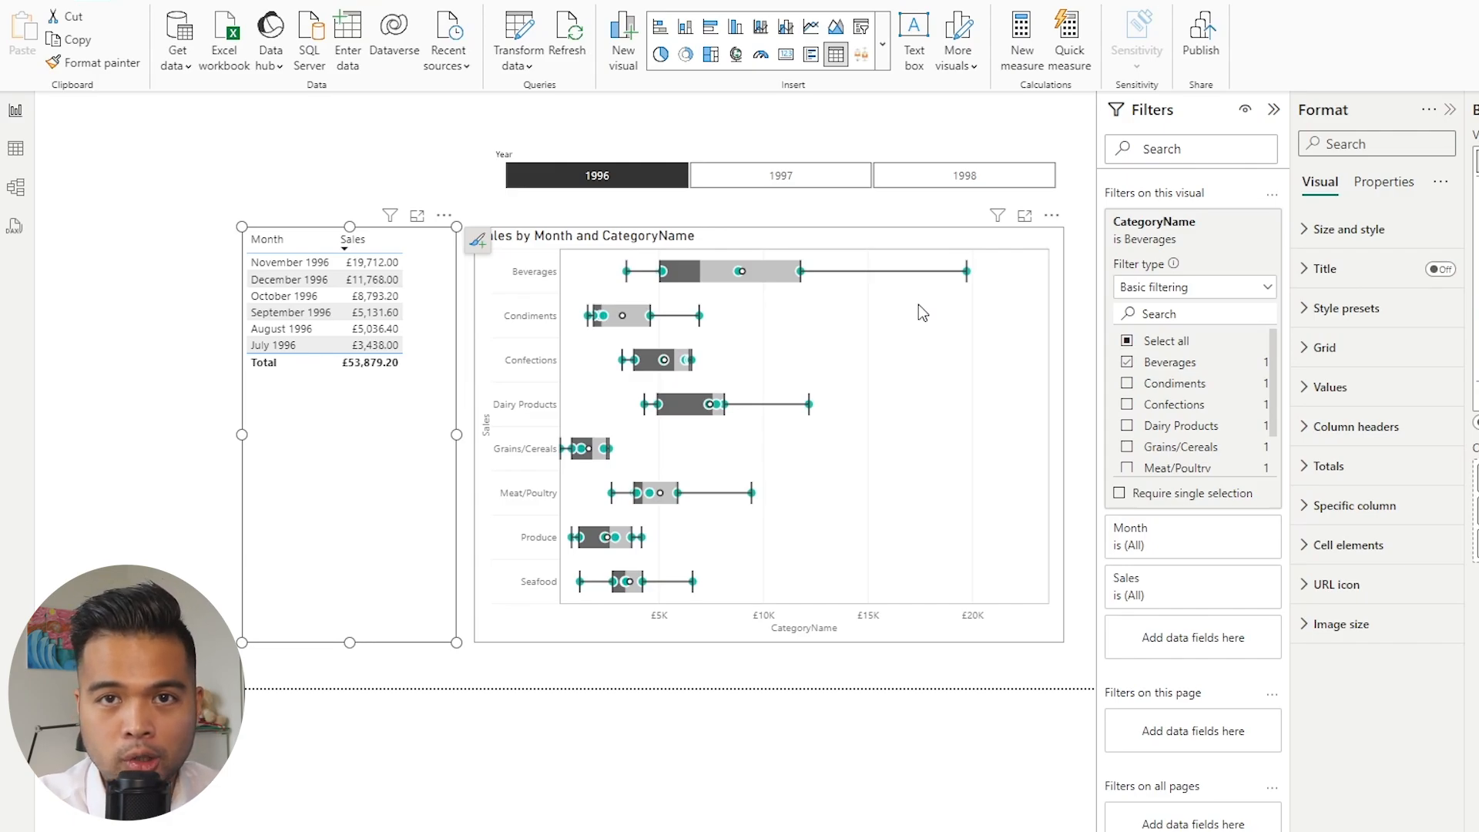
pyautogui.moveTo(813, 315)
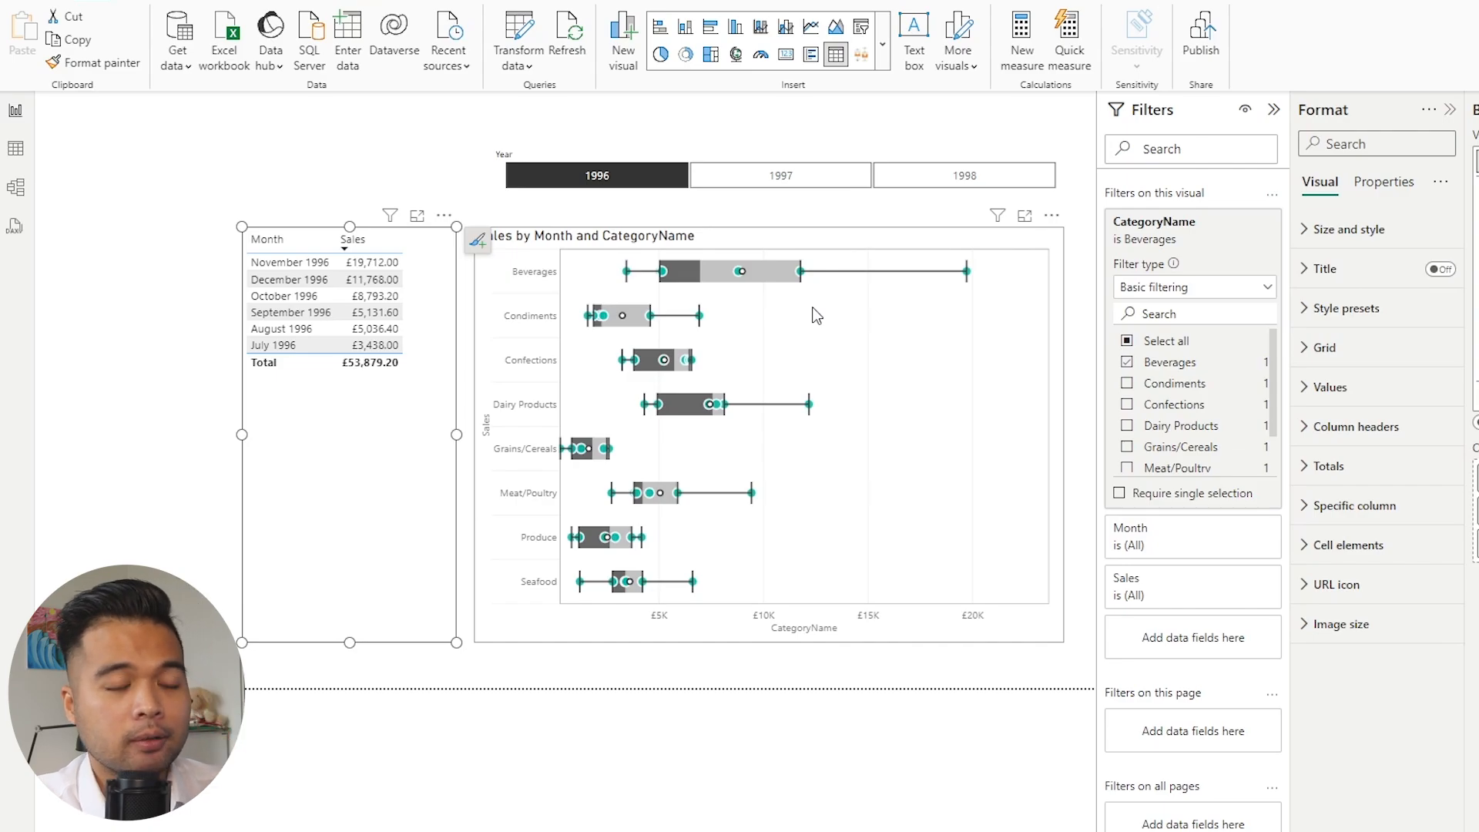
pyautogui.moveTo(775, 297)
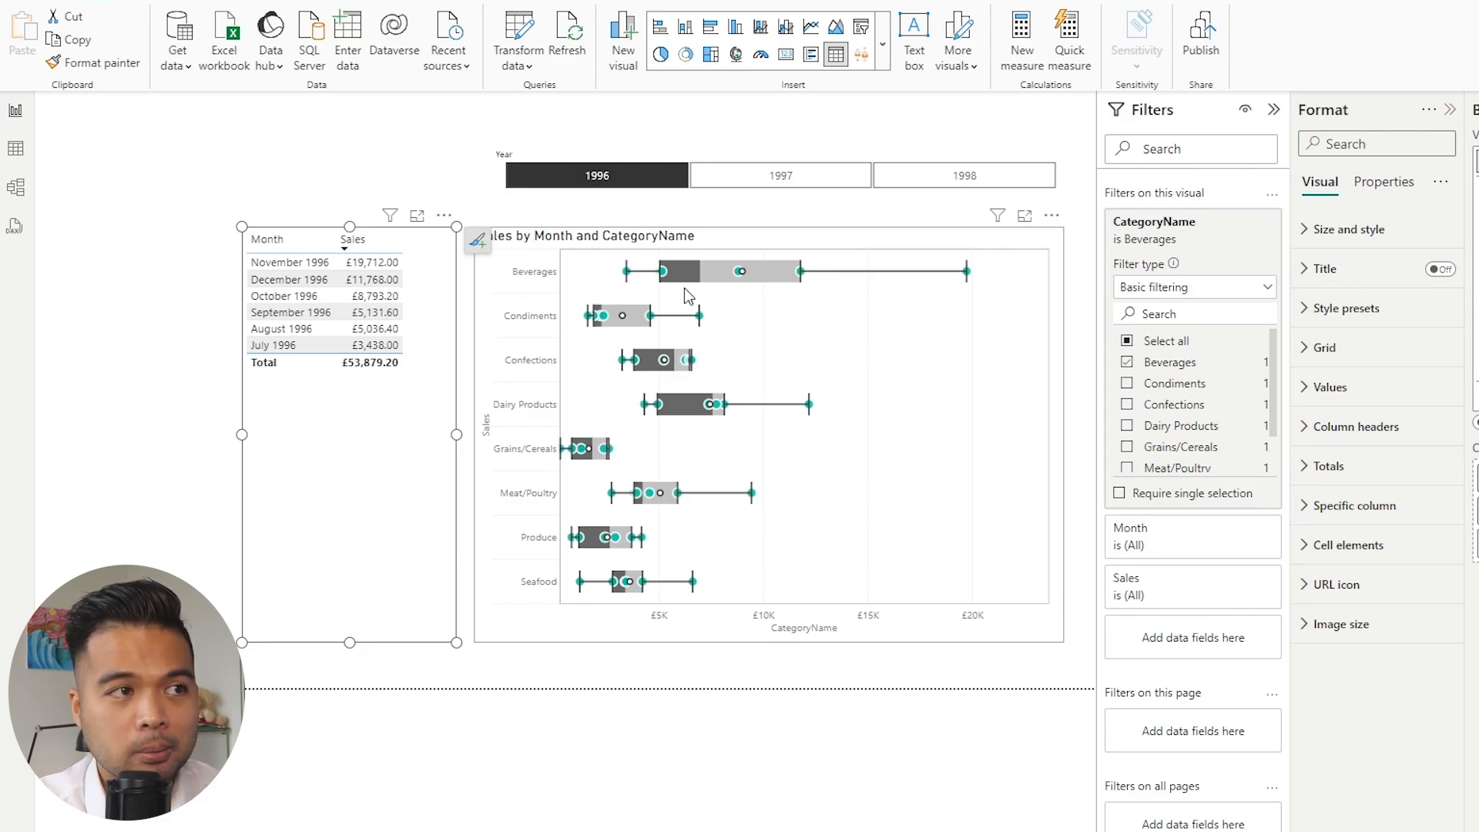
pyautogui.moveTo(703, 288)
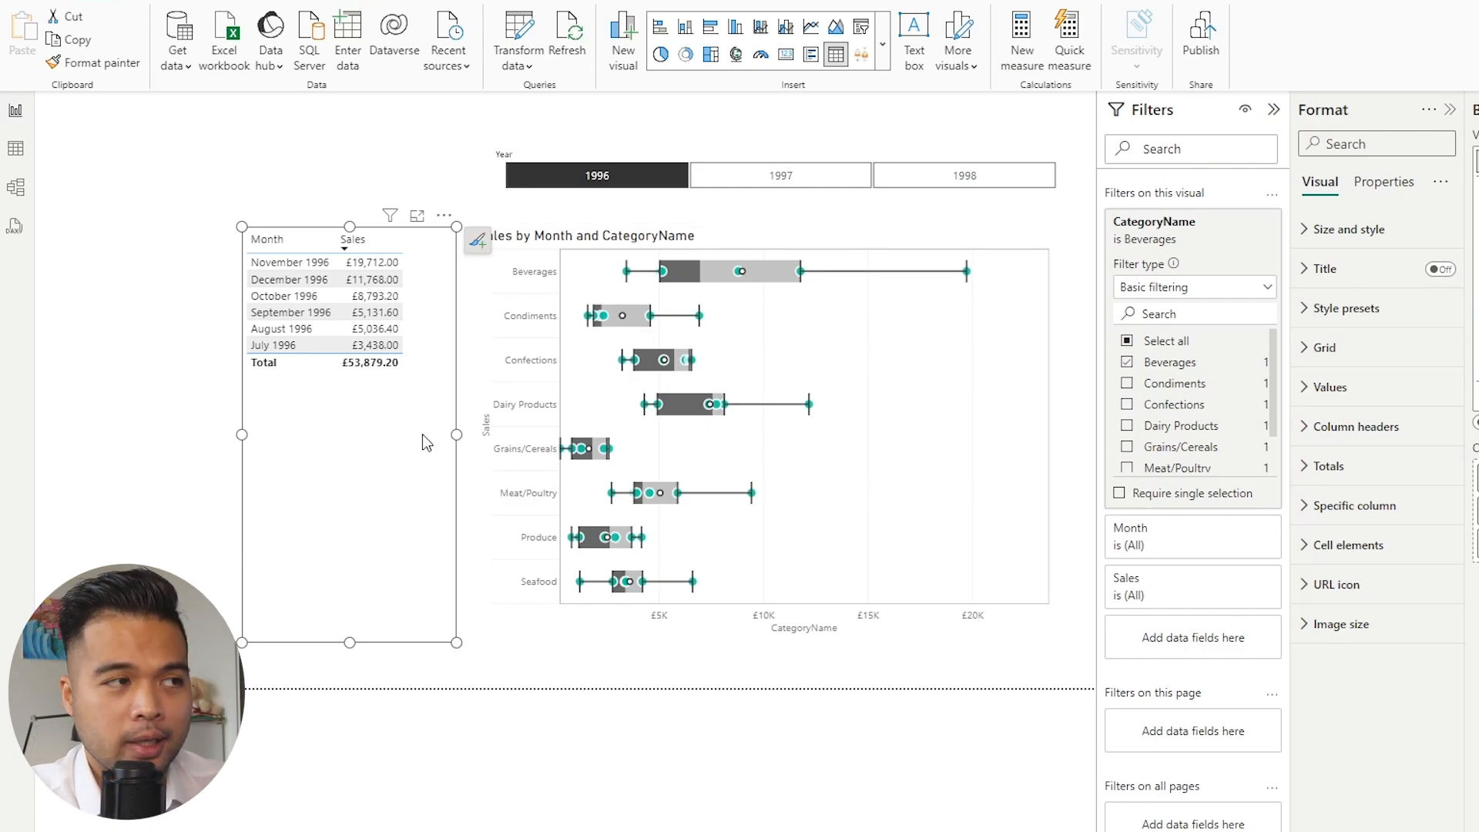
pyautogui.moveTo(416, 407)
pyautogui.write('513')
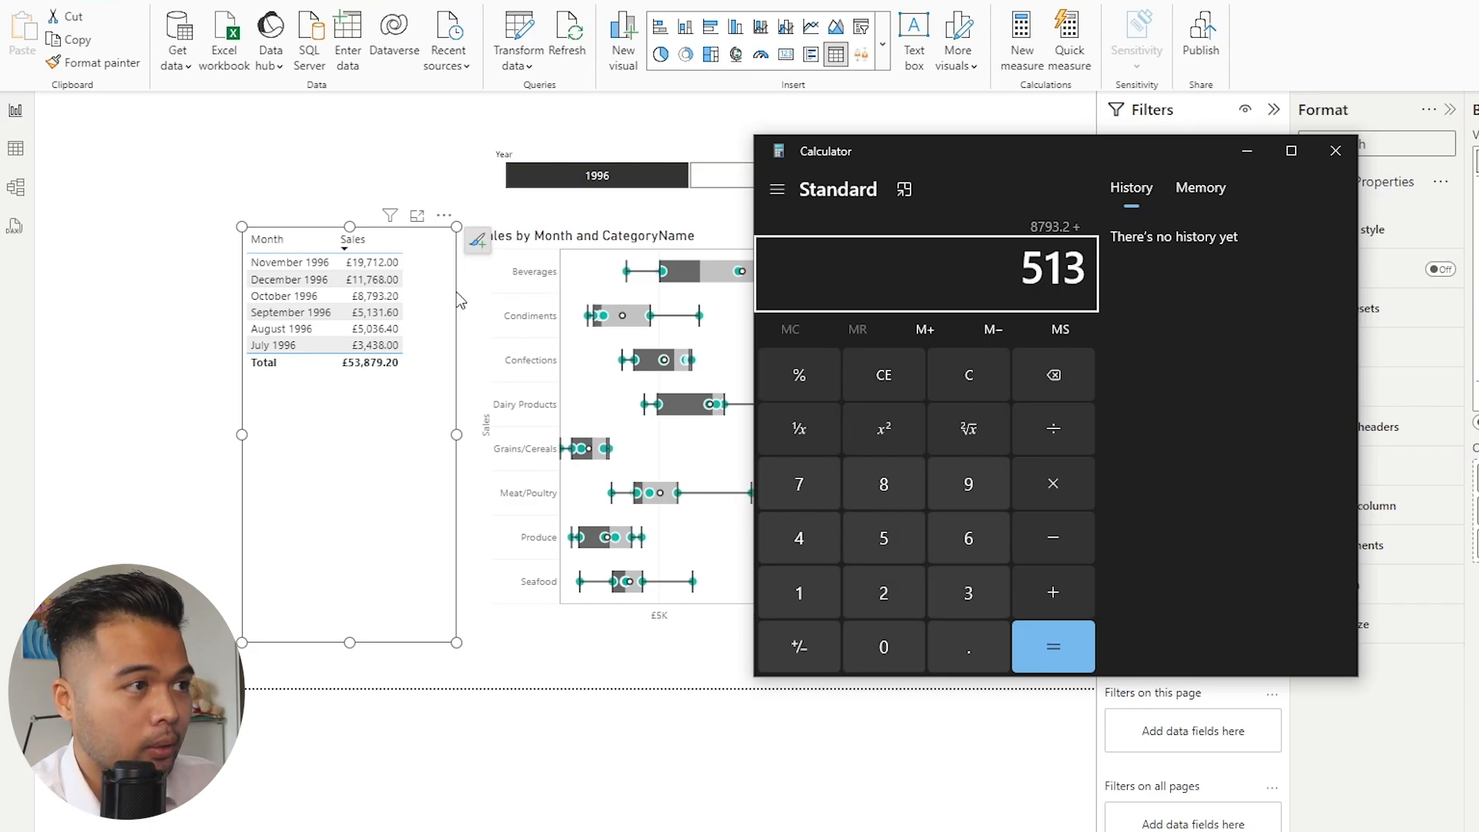
# Enter the Beverages median calculation (8793.2 + 5131.6) ÷ 2 in Calculator
pyautogui.click(1052, 647)
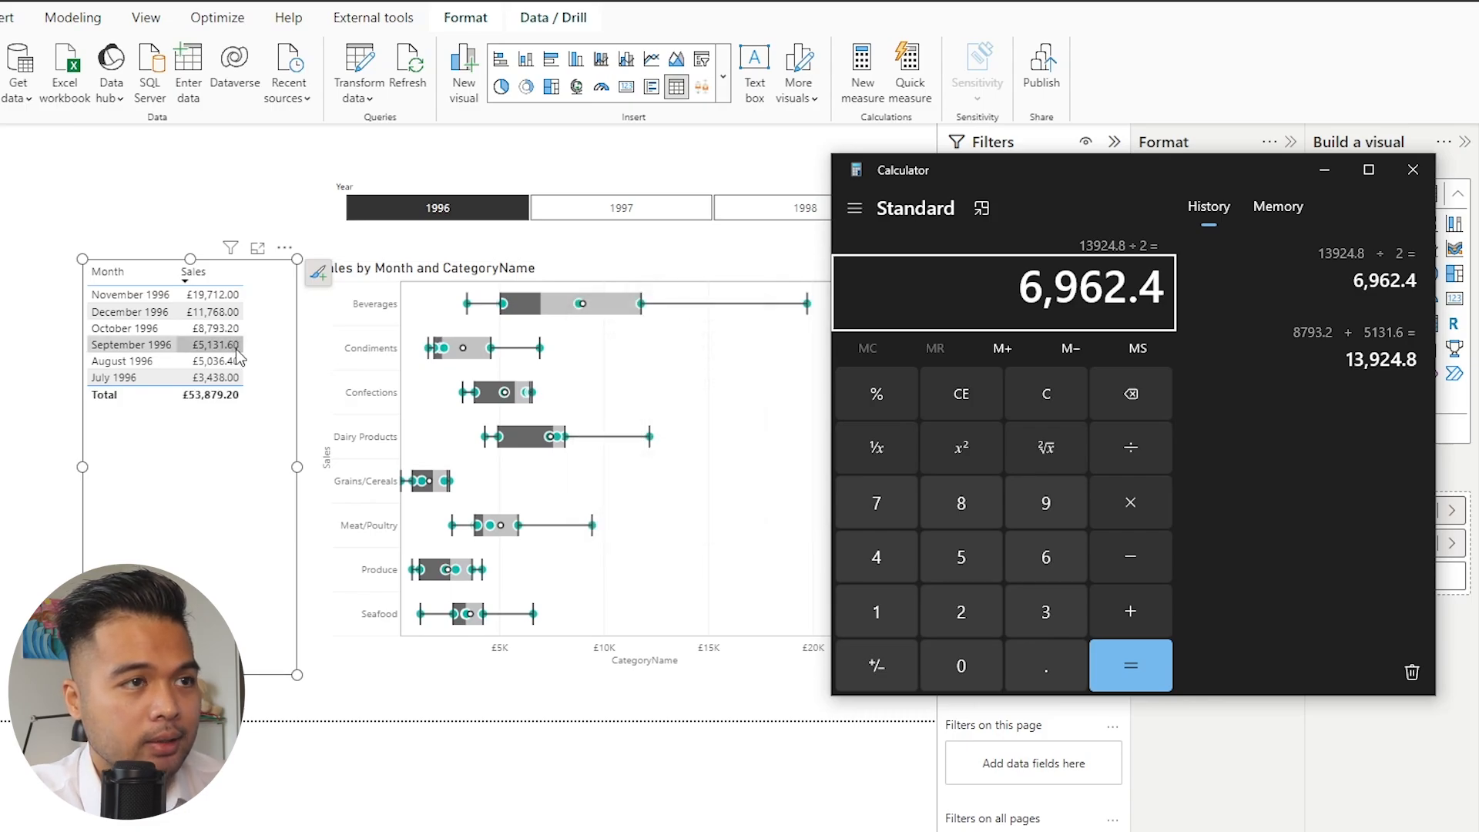
pyautogui.moveTo(604, 314)
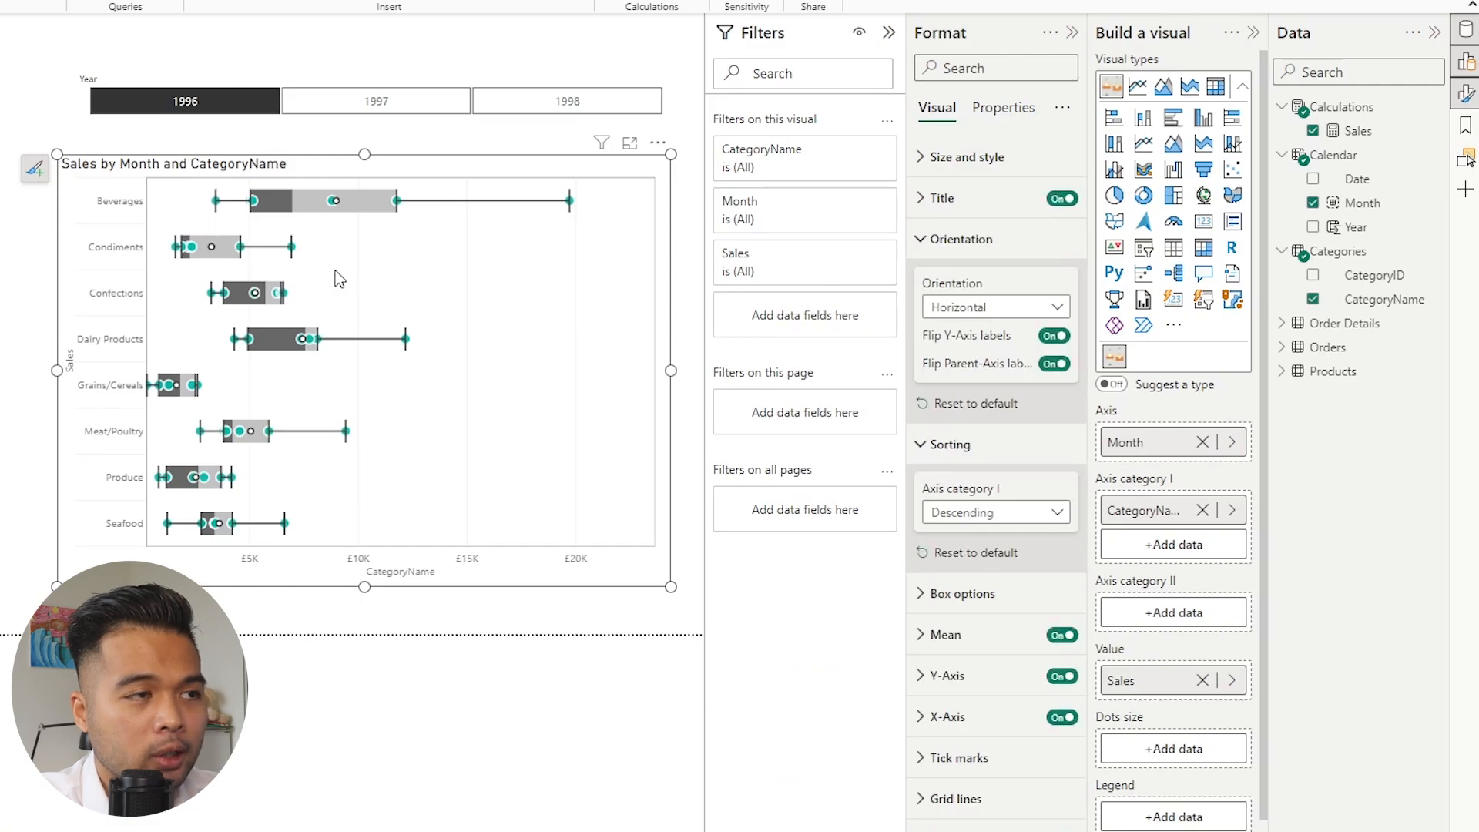
pyautogui.moveTo(240, 274)
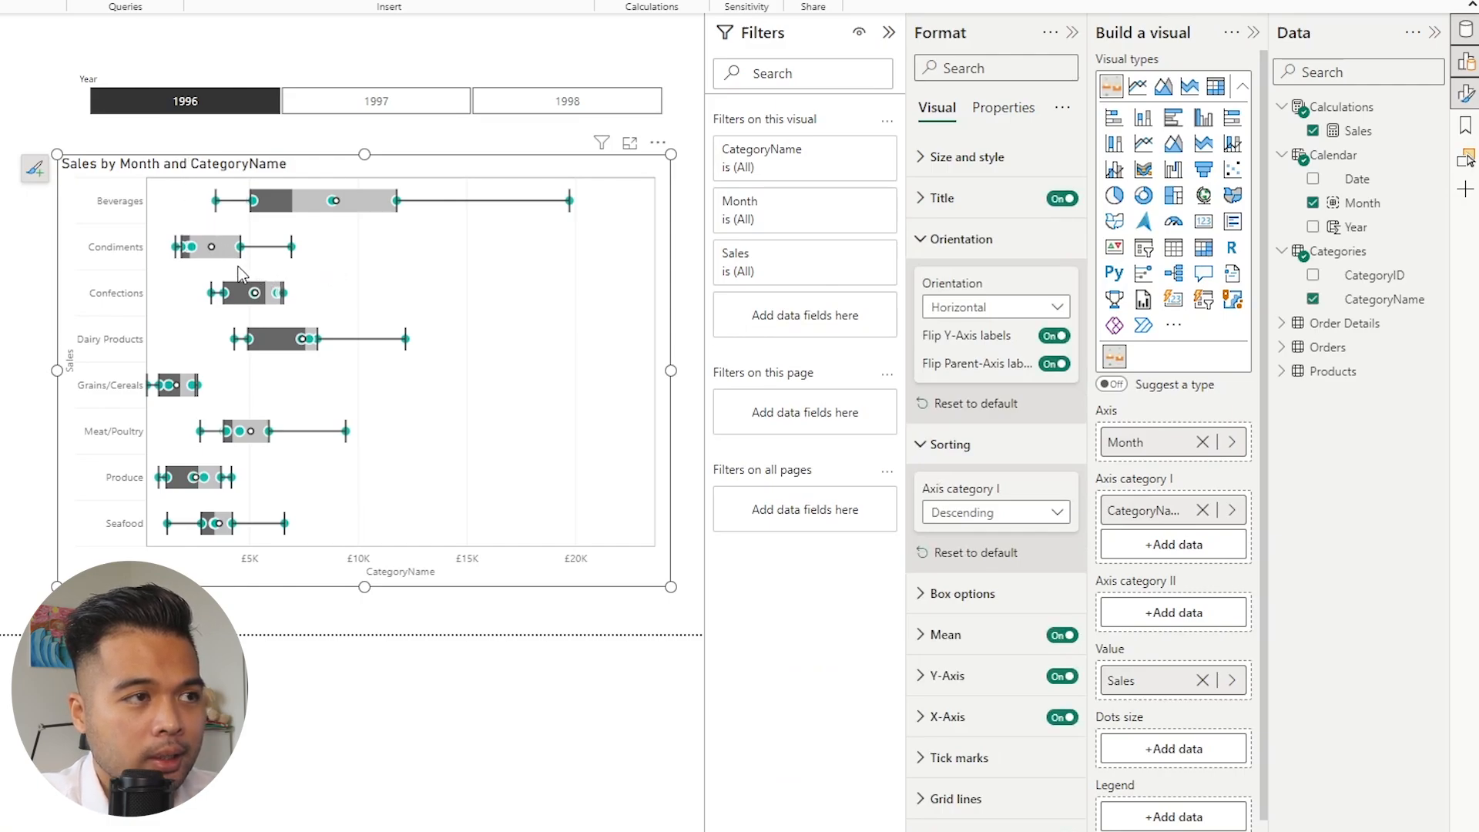